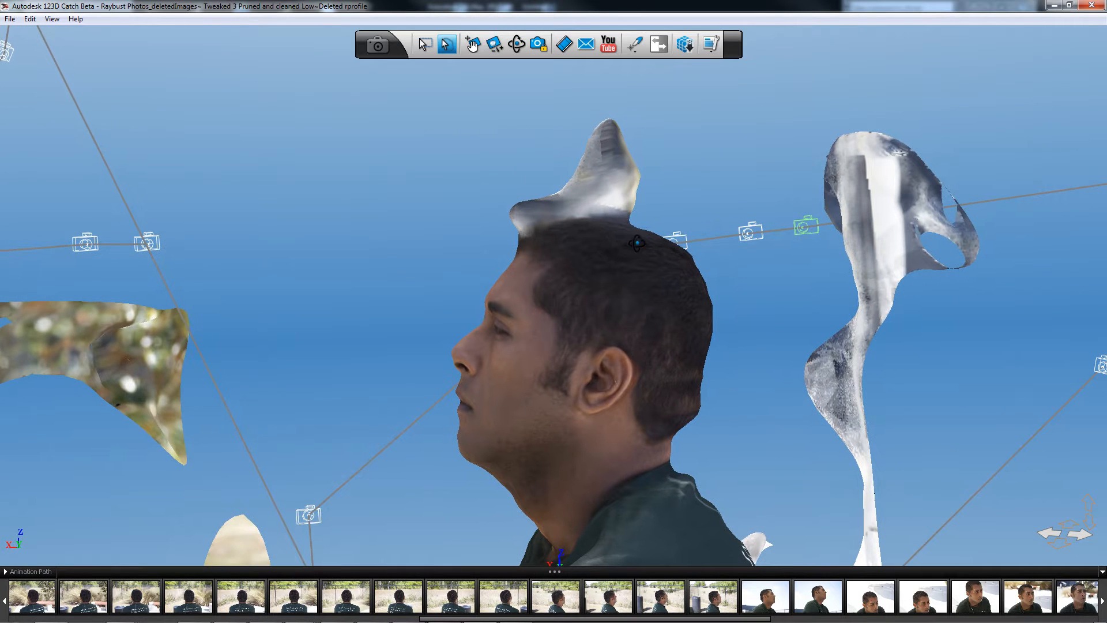
- Select the stray mesh fragment beside the scanned head for editing
left_click_drag(565, 282, 494, 332)
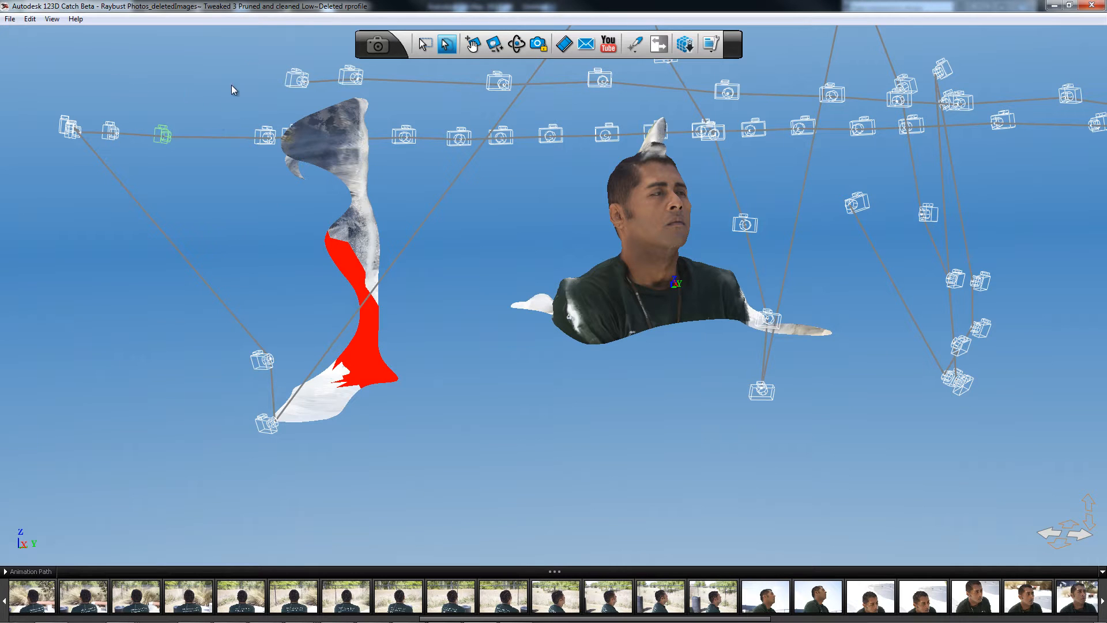
left_click_drag(237, 89, 452, 176)
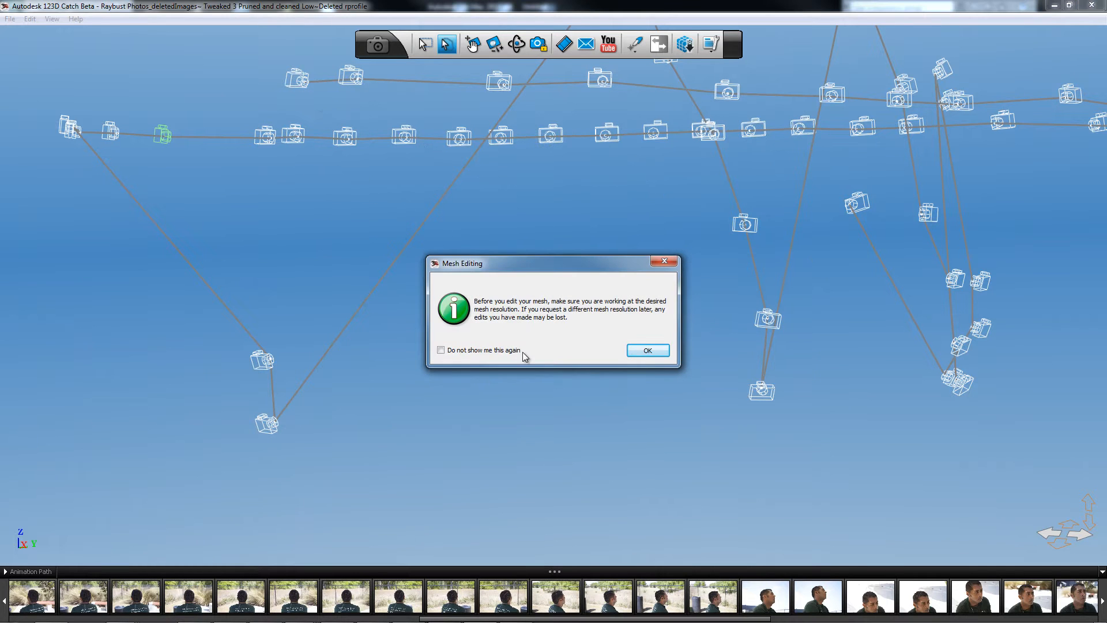
mouse_move(533, 322)
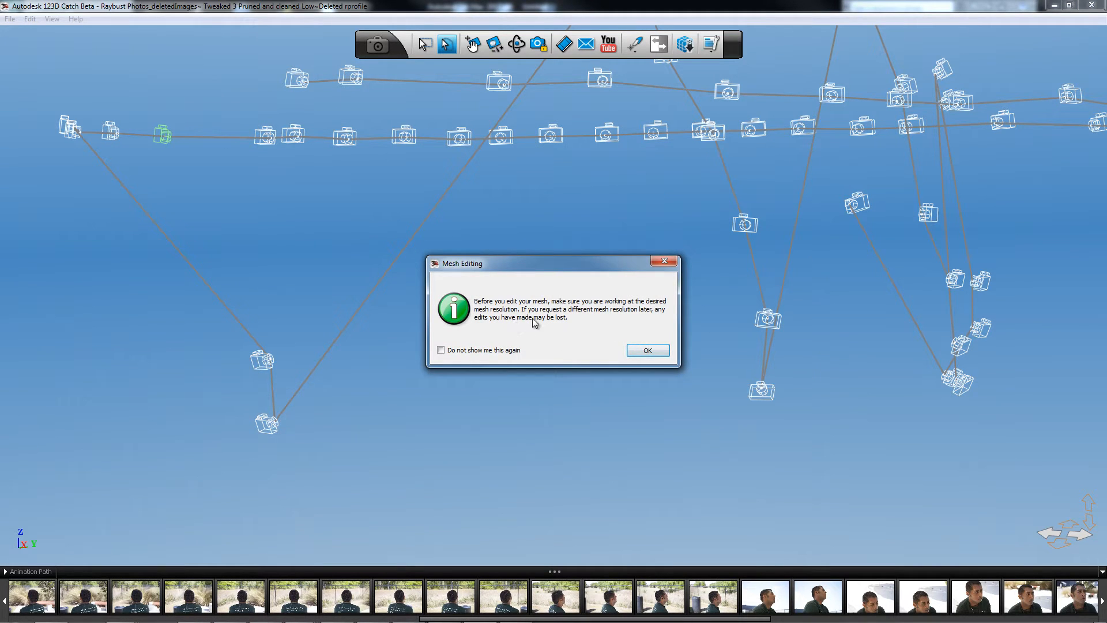
- Dismiss the warning and lasso-delete the stray fragments left of the head
left_click(645, 351)
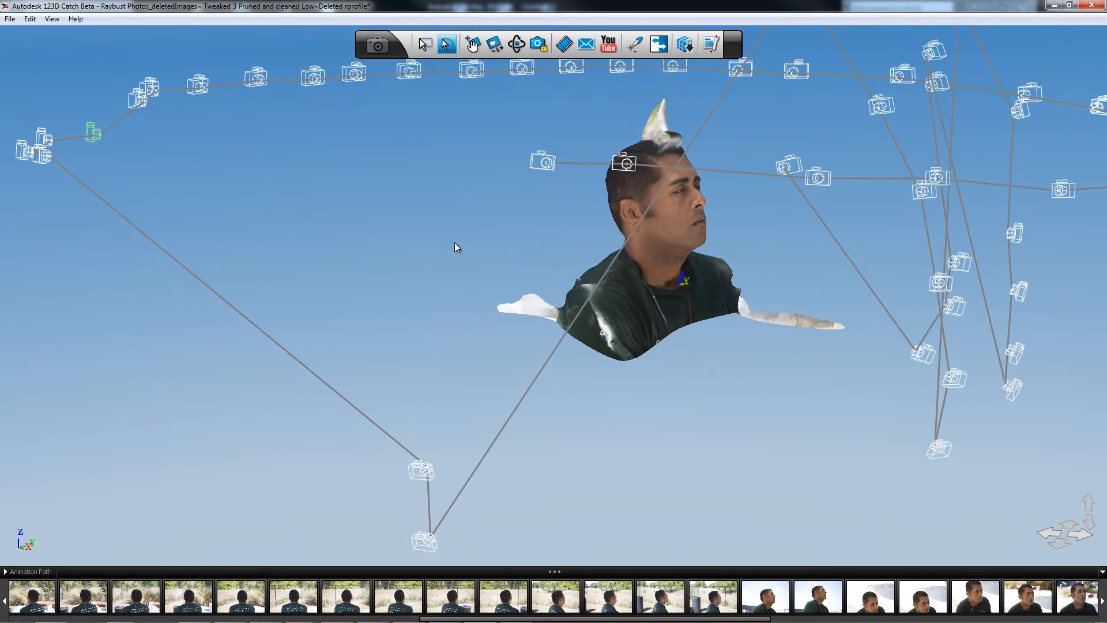
left_click_drag(455, 247, 353, 243)
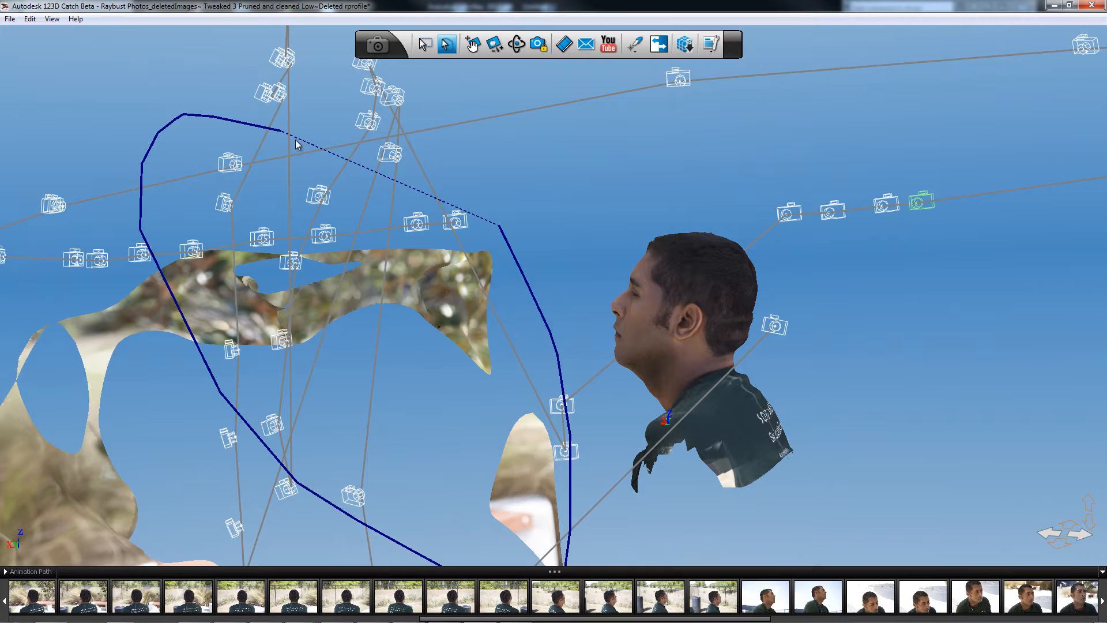
left_click_drag(296, 143, 345, 247)
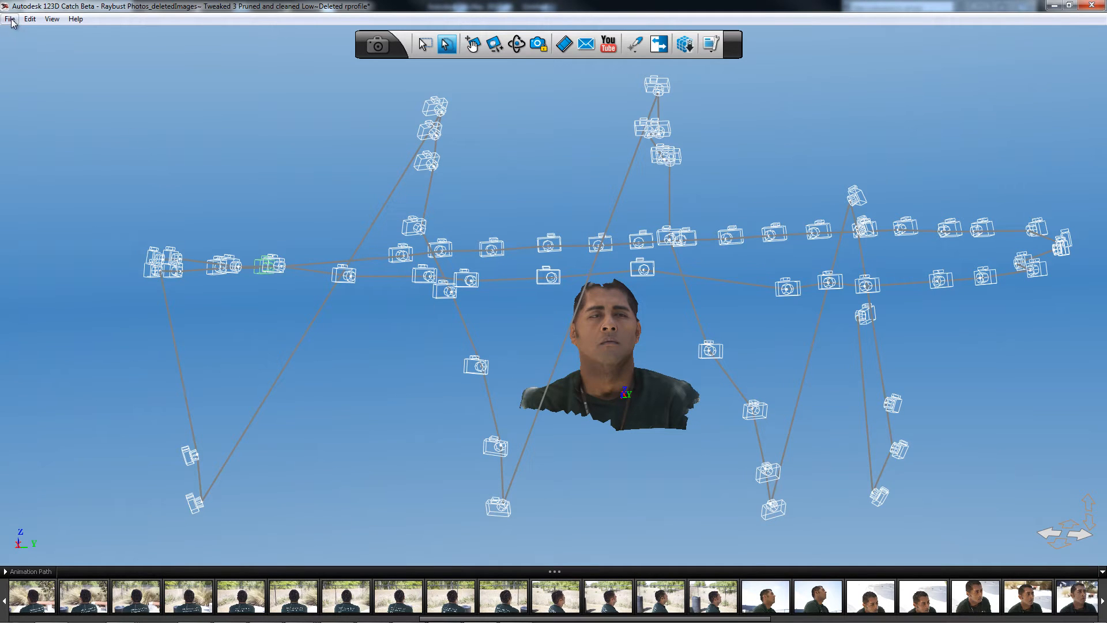
- Start Export Scene As with Autodesk FBX format and browse for a save location
left_click(9, 18)
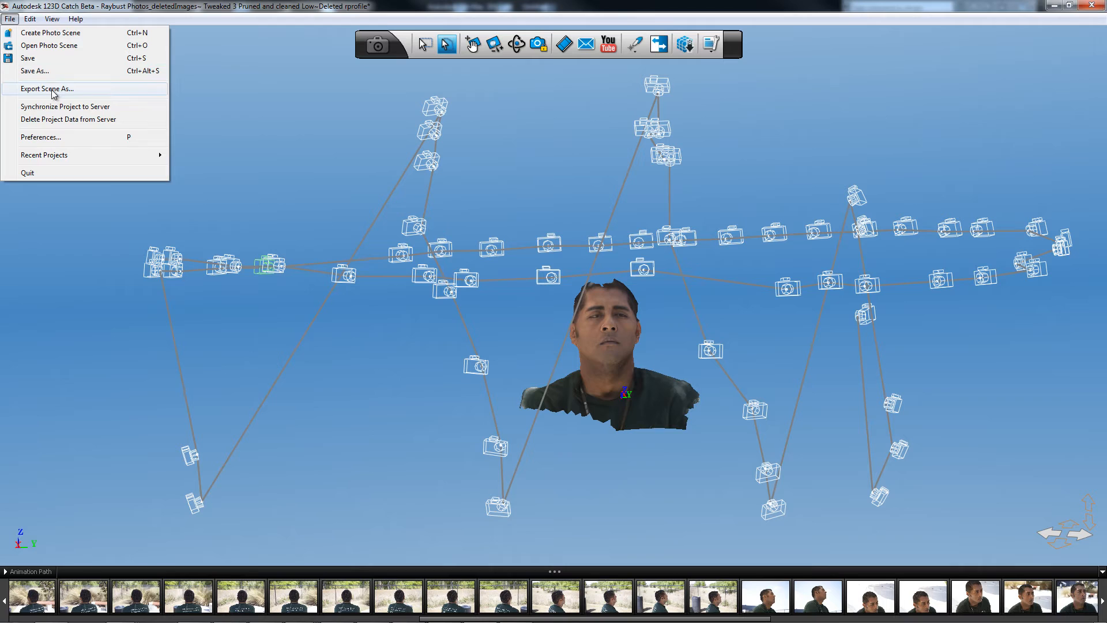
left_click(46, 89)
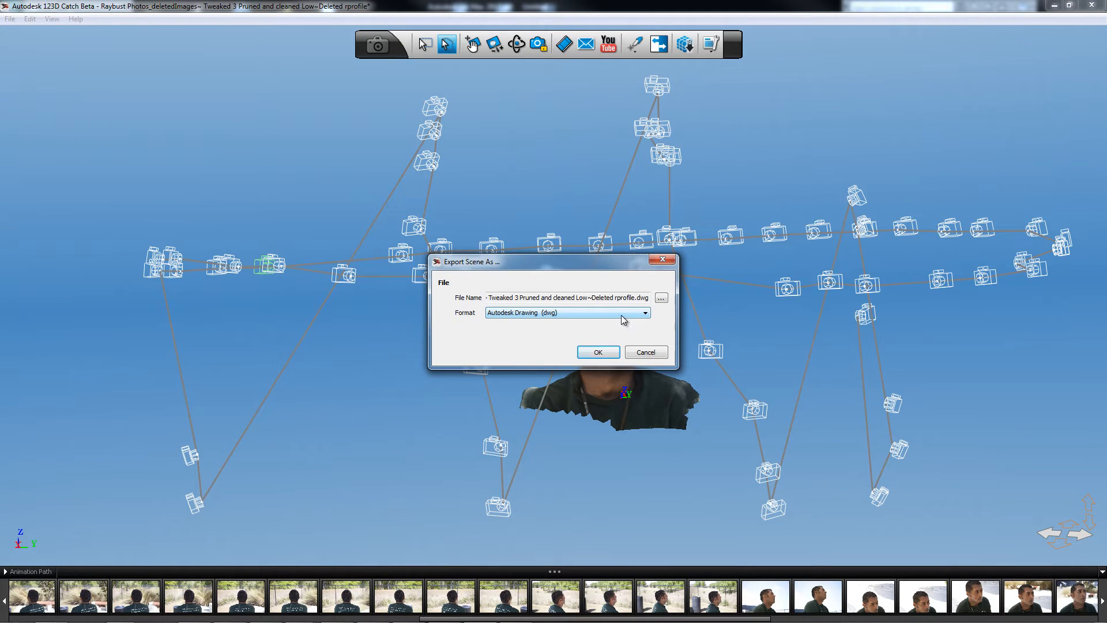
left_click(642, 313)
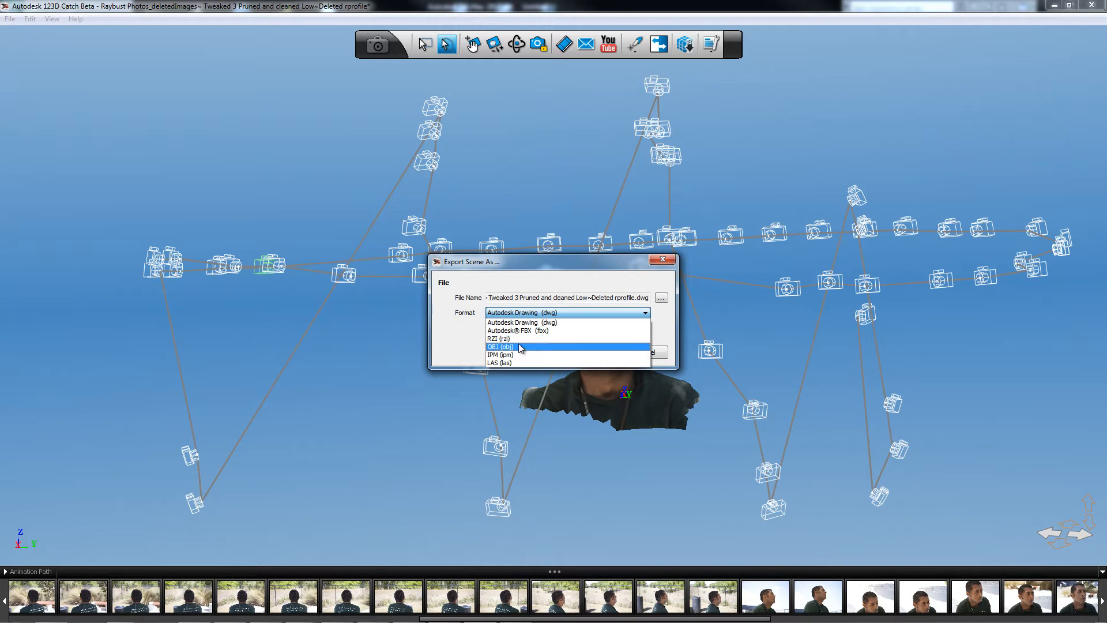
left_click(523, 329)
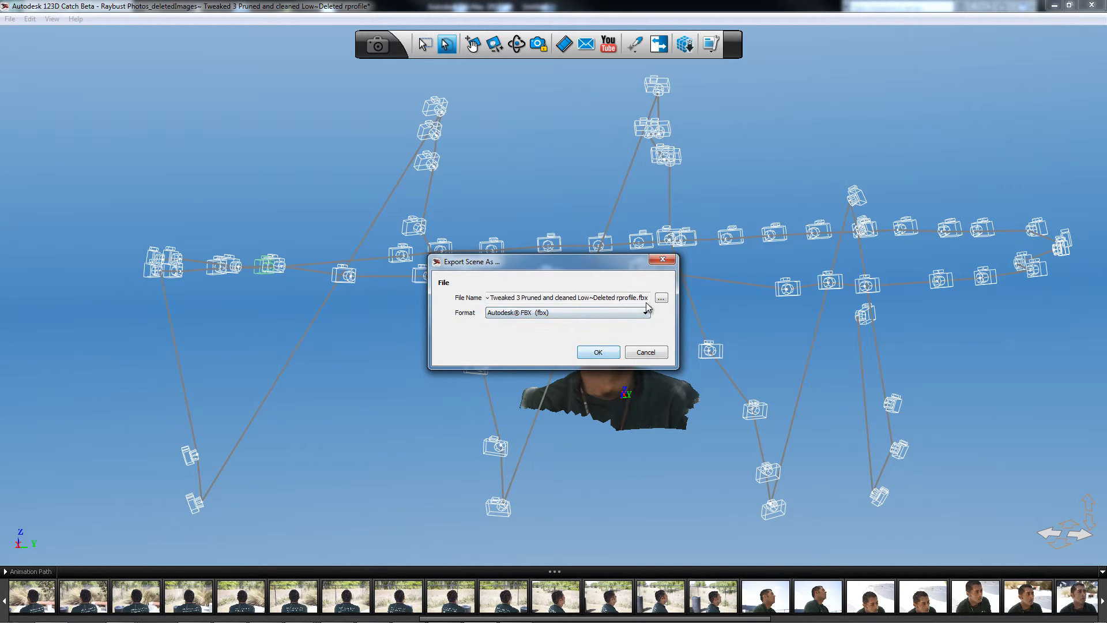
left_click(660, 298)
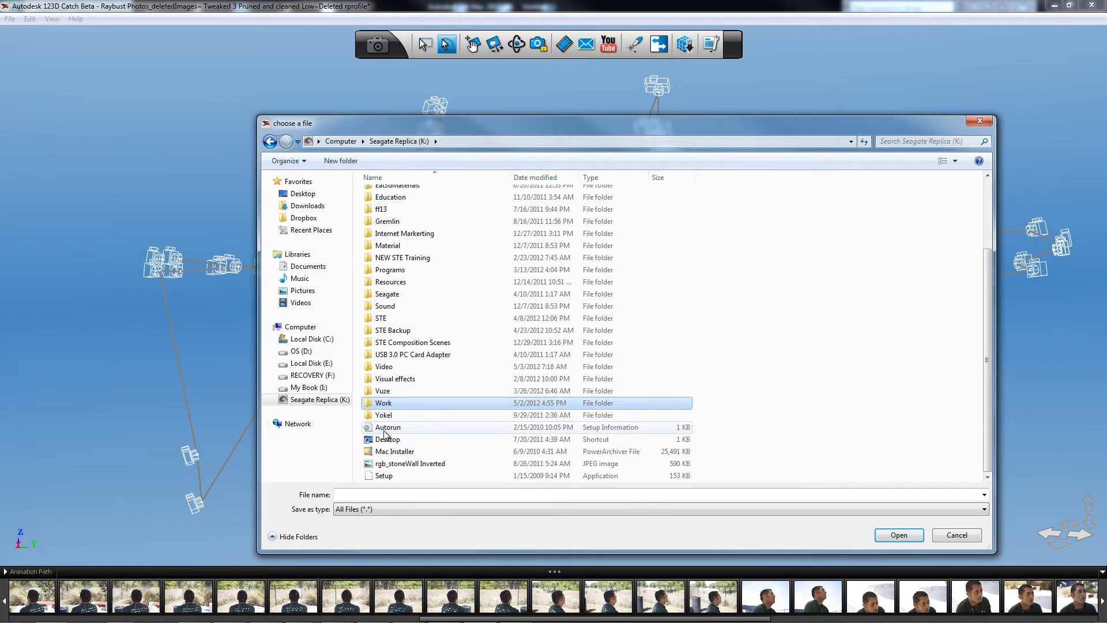
- Create and enter a new '123d catch Example' folder under Work\STE Files
double_click(382, 402)
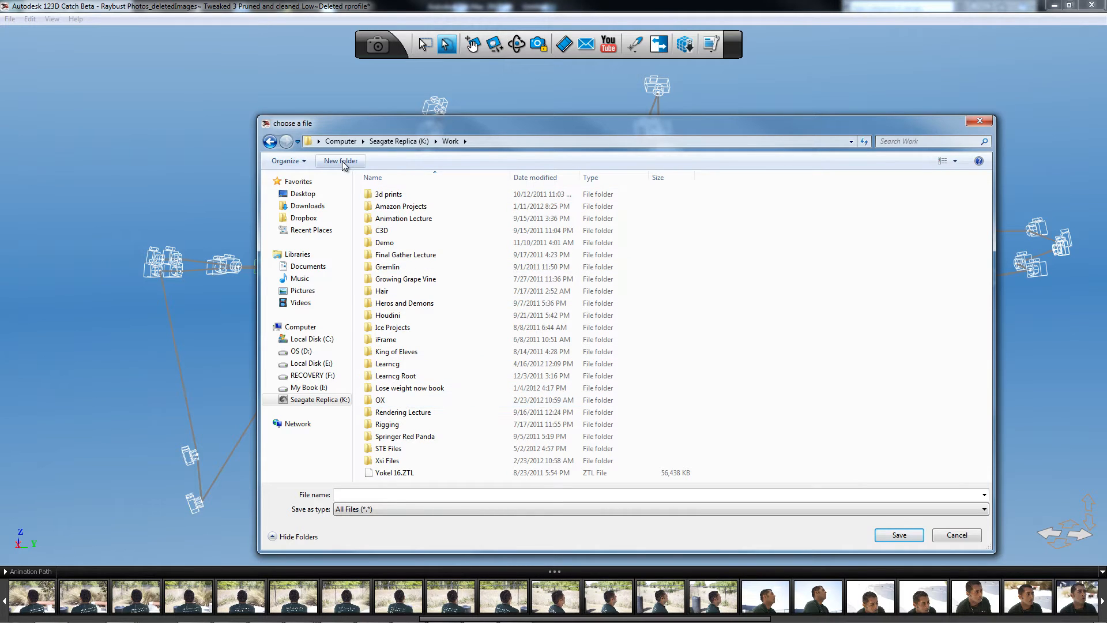
left_click(339, 160)
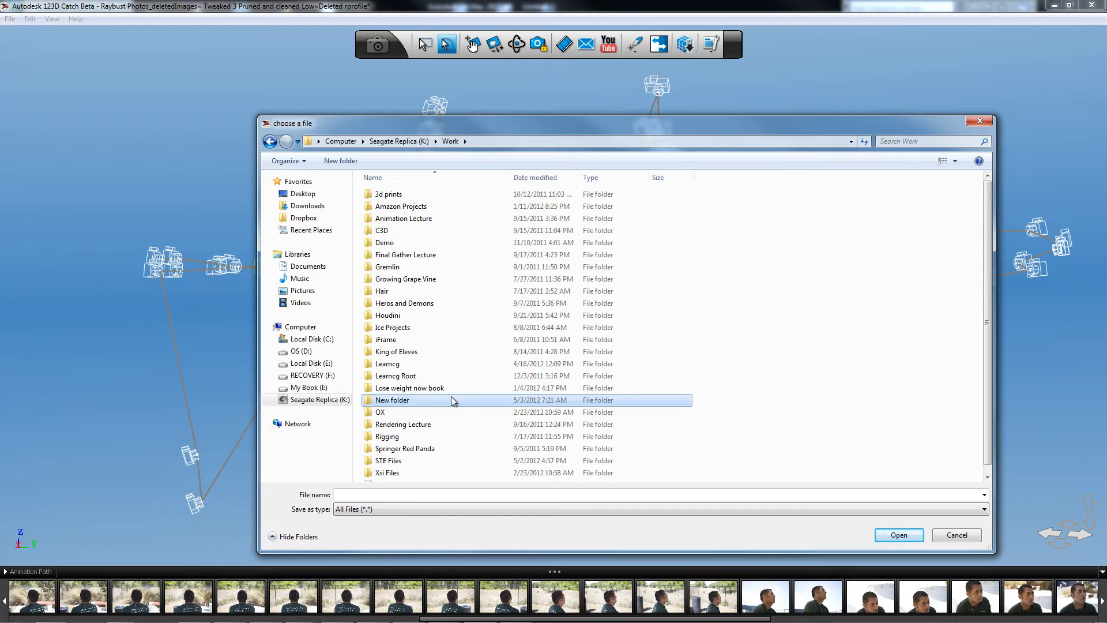
left_click(388, 461)
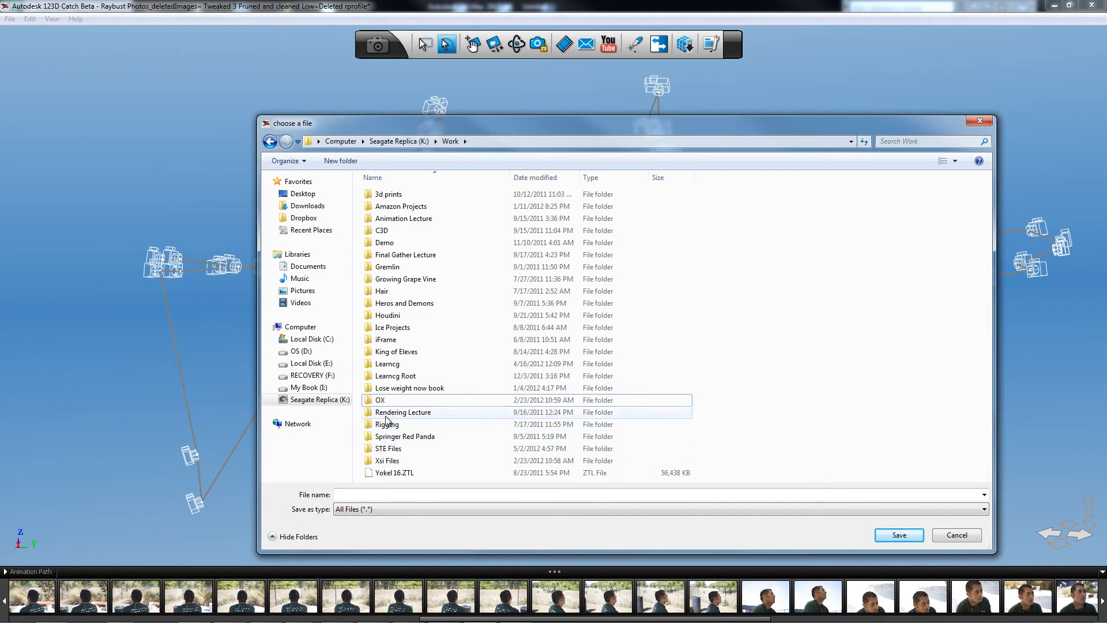
double_click(388, 448)
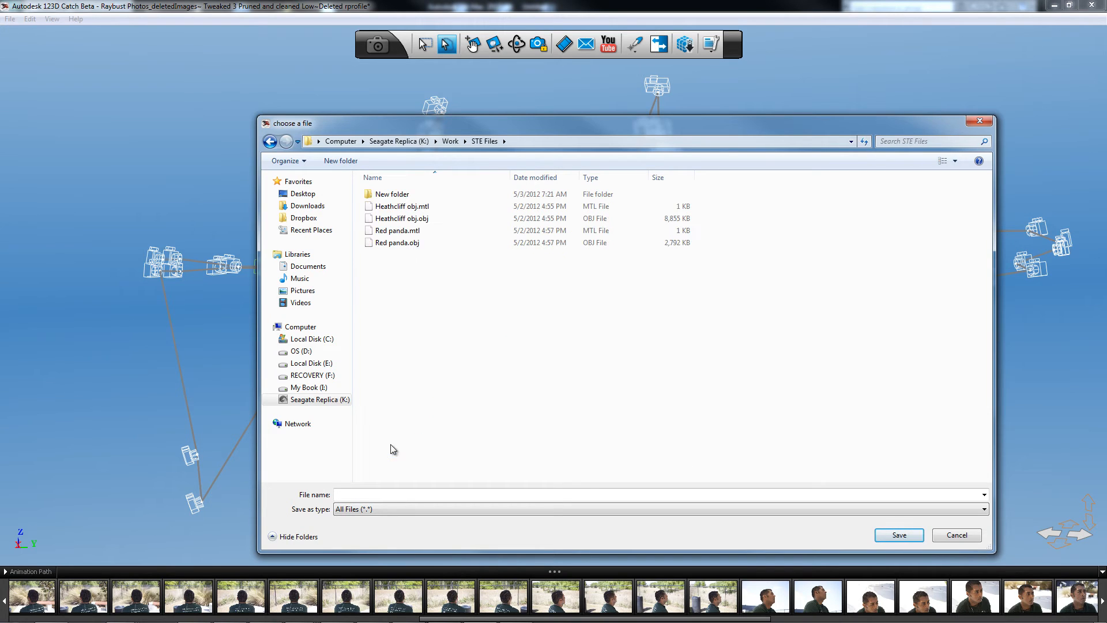
left_click(392, 194)
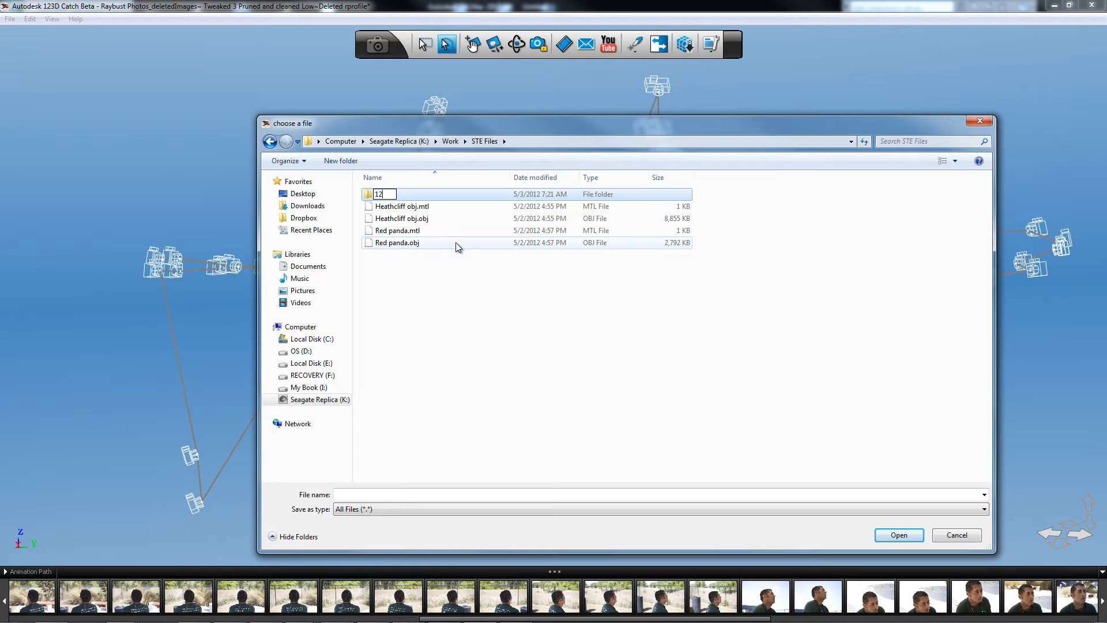
type("123d catch")
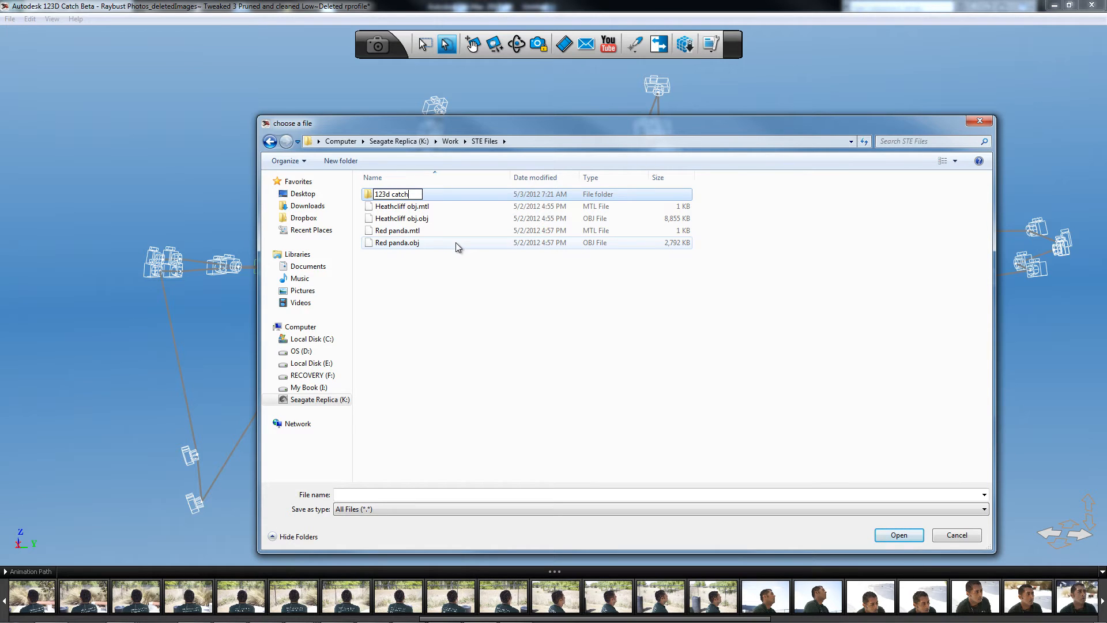
type("Example")
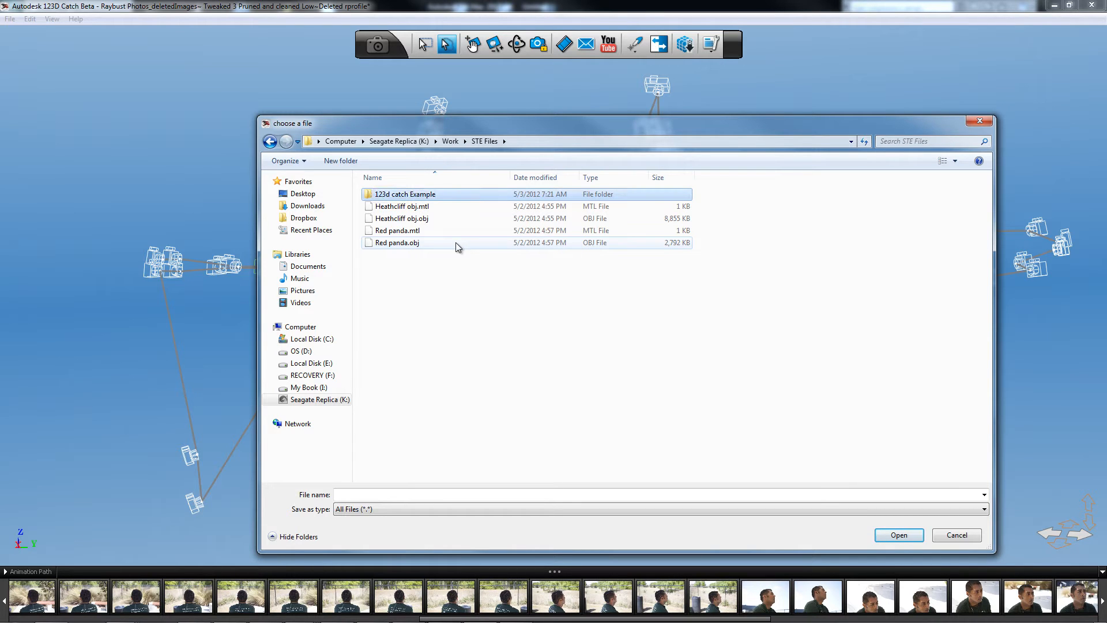
mouse_move(709, 380)
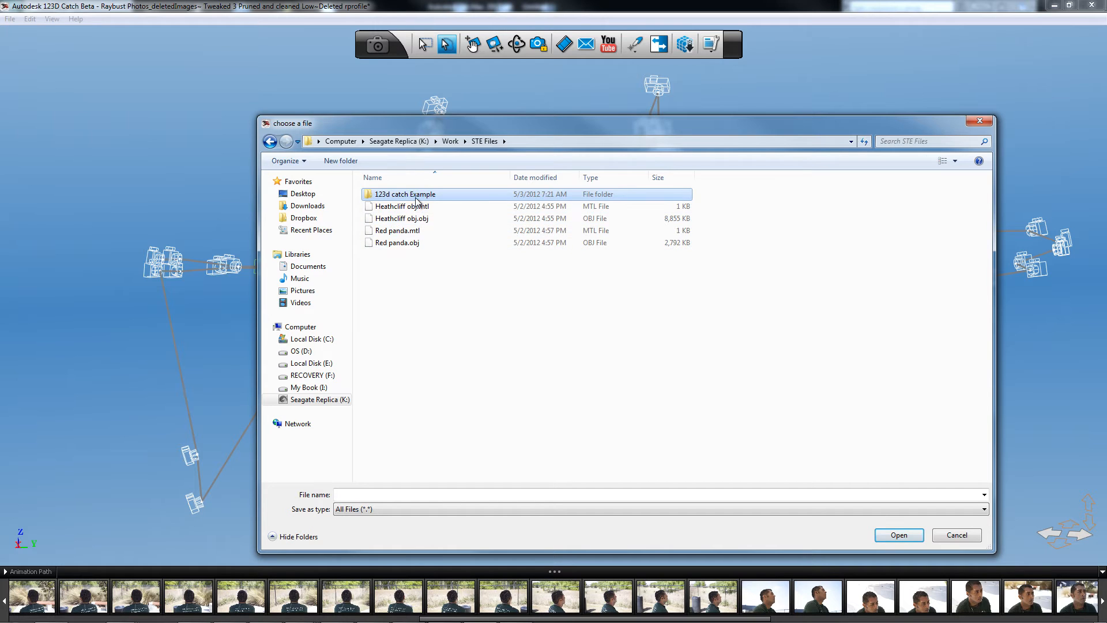
double_click(404, 193)
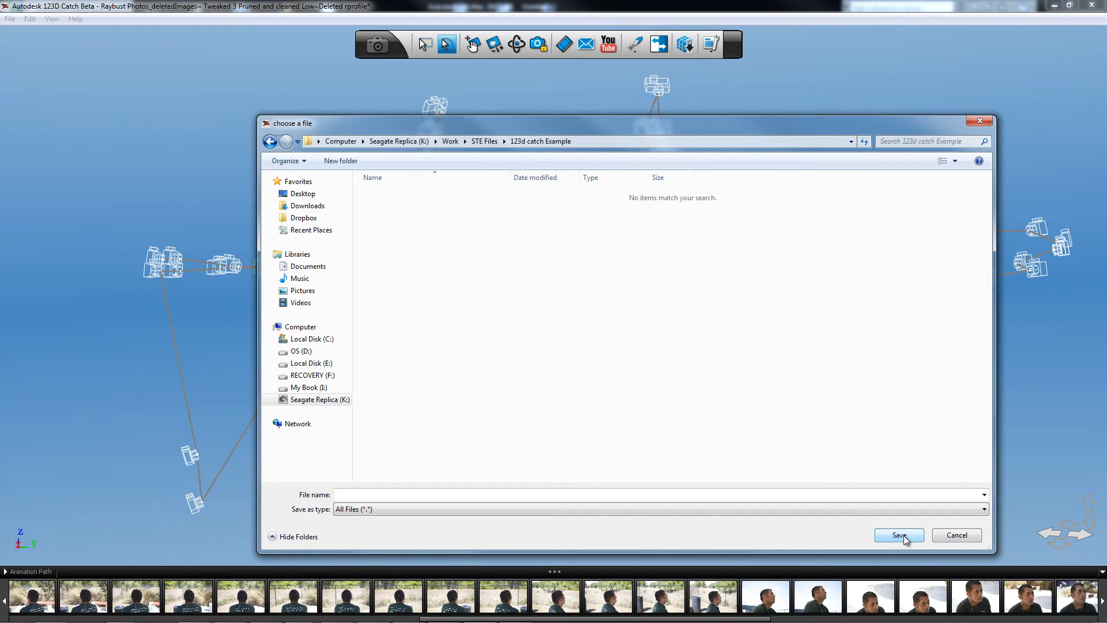
mouse_move(729, 492)
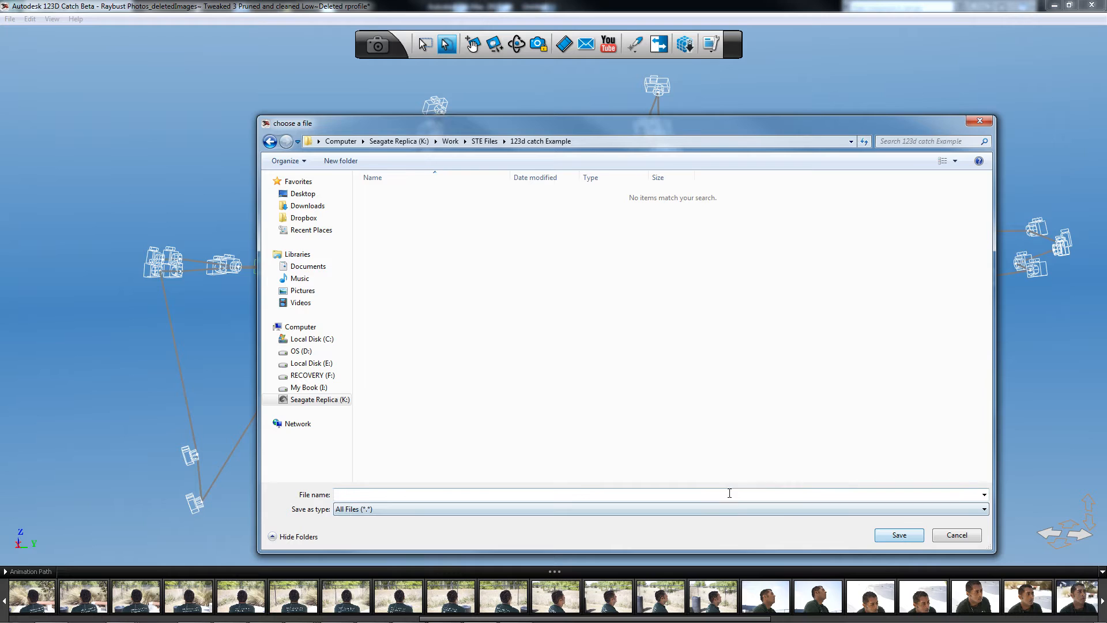
mouse_move(878, 587)
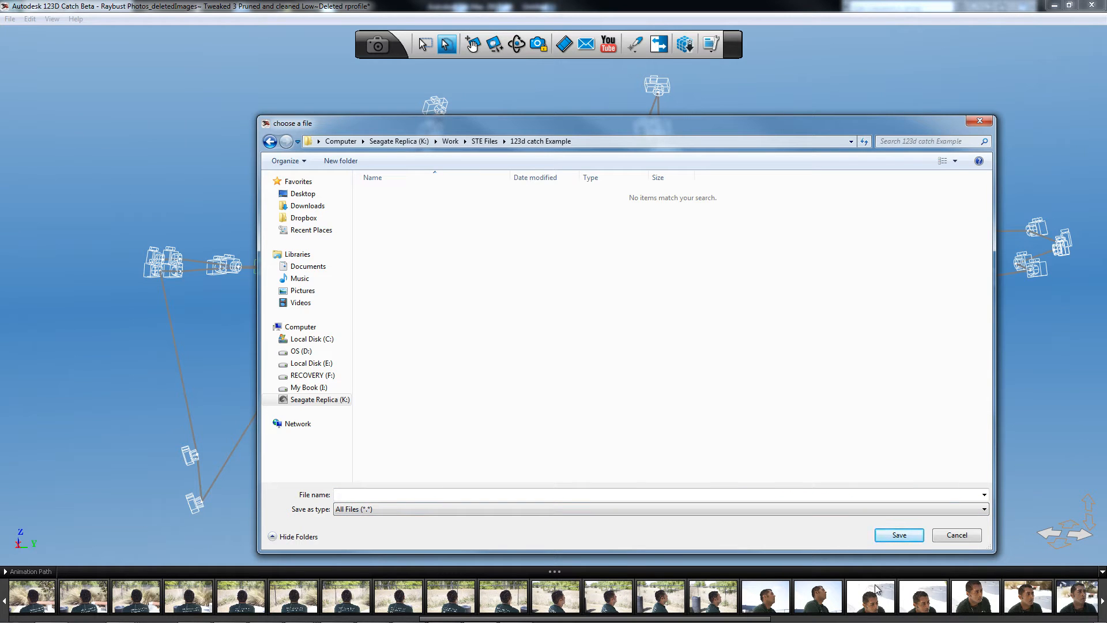
- Name the export file 'Cleaned 123d catch mesh' and save
left_click(635, 494)
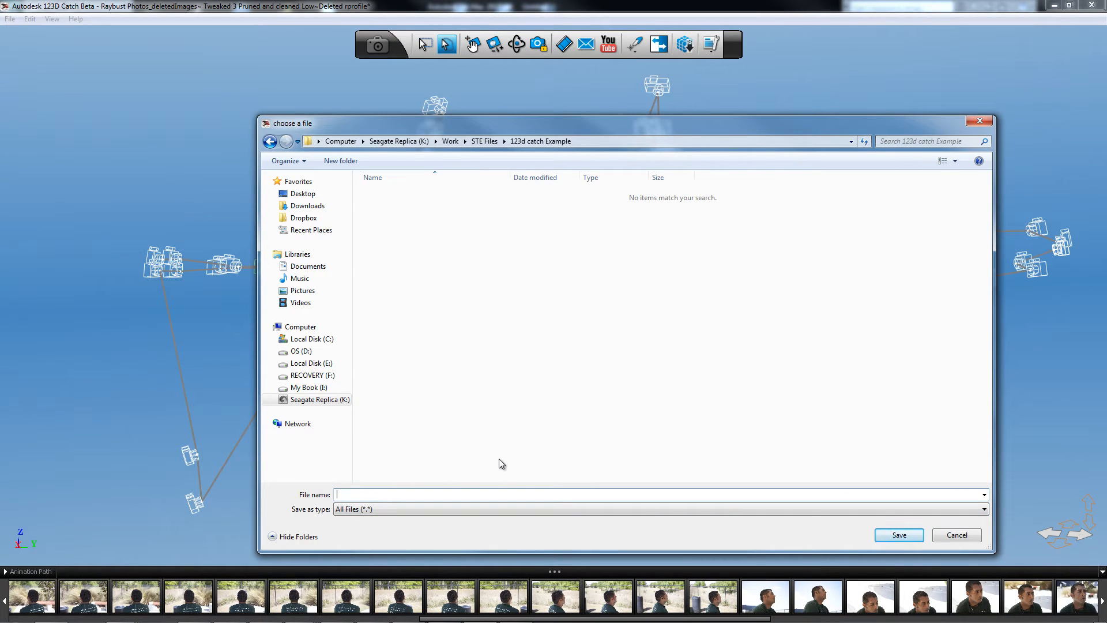
type("Cleaned 123d c")
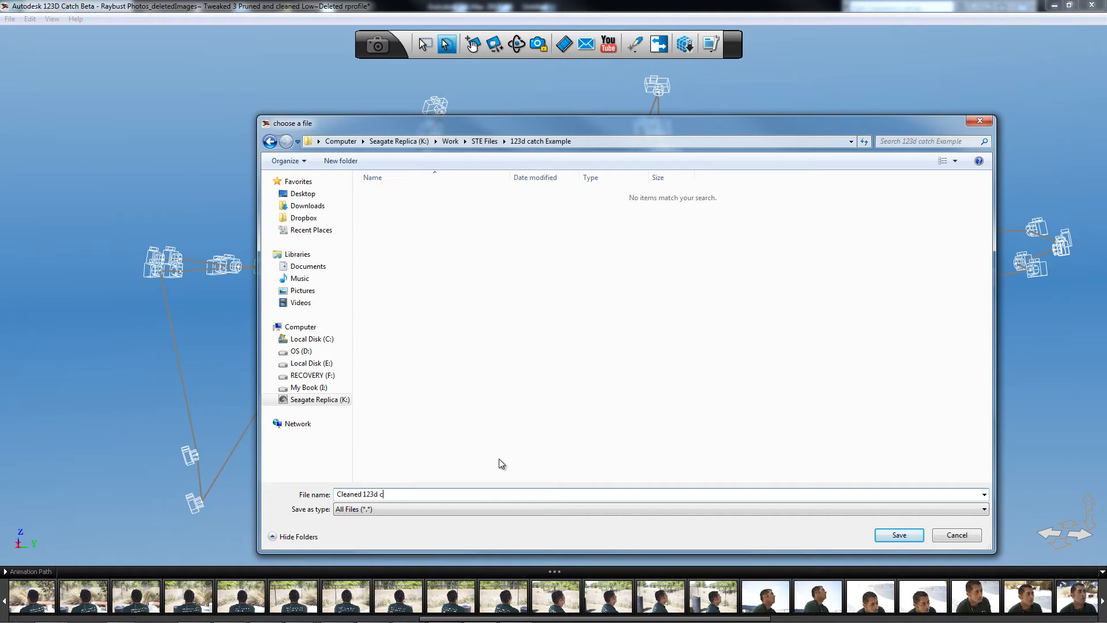
type("atch mesh")
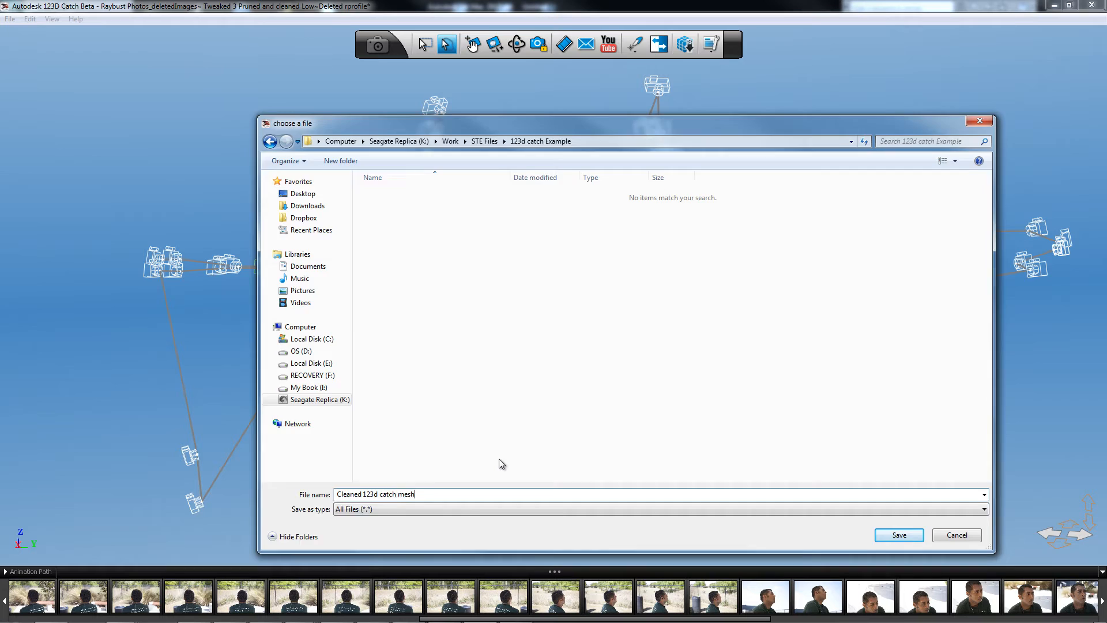
left_click(898, 533)
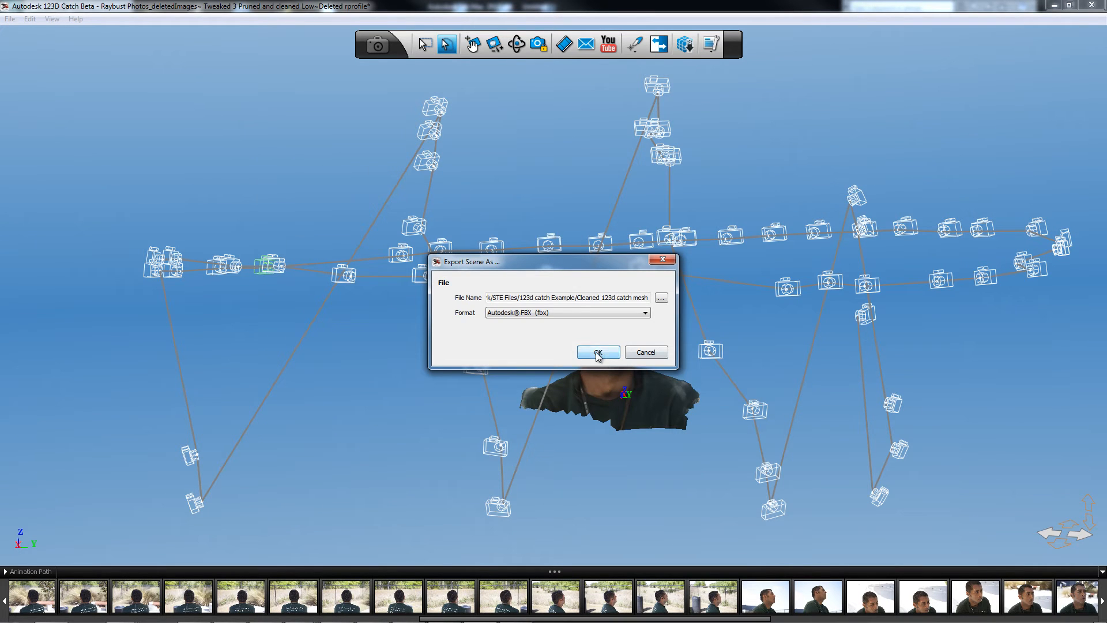
mouse_move(624, 364)
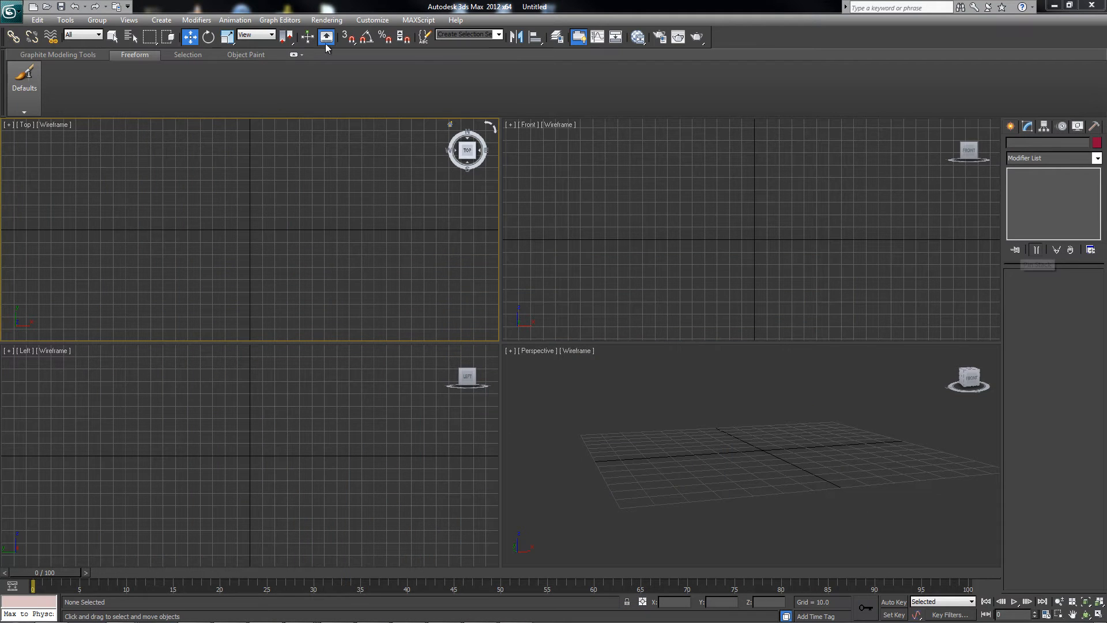
mouse_move(137, 107)
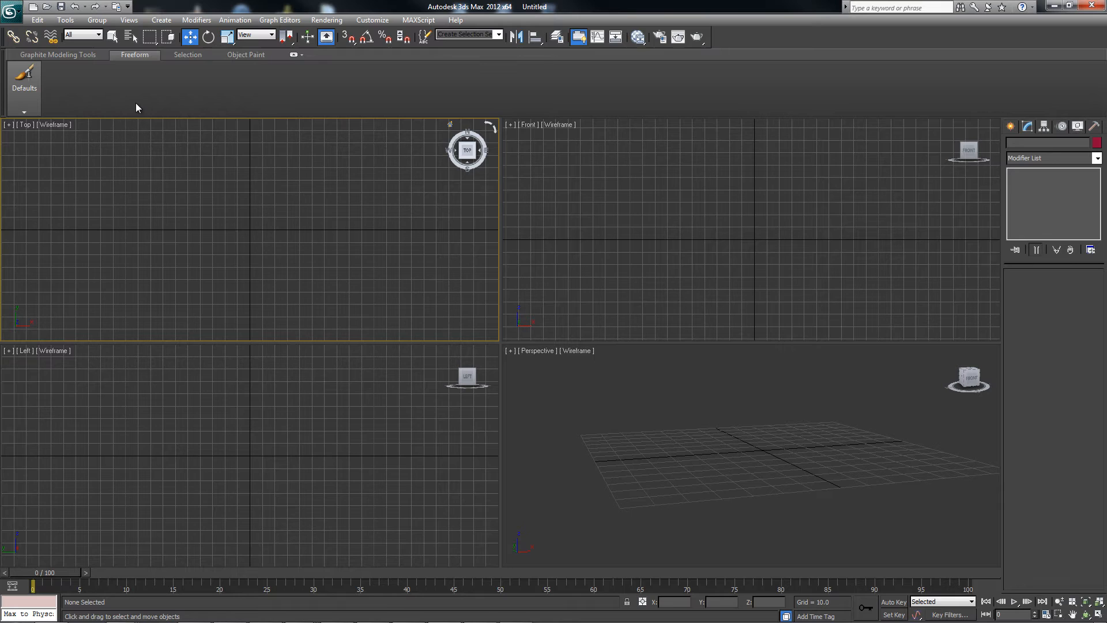
mouse_move(196, 20)
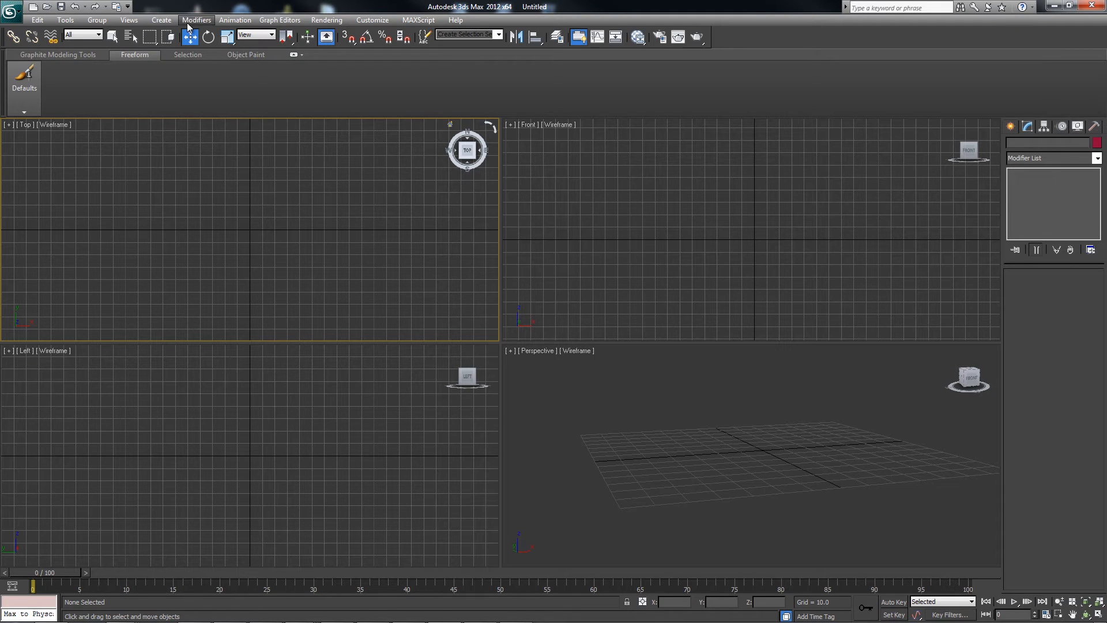
mouse_move(36, 62)
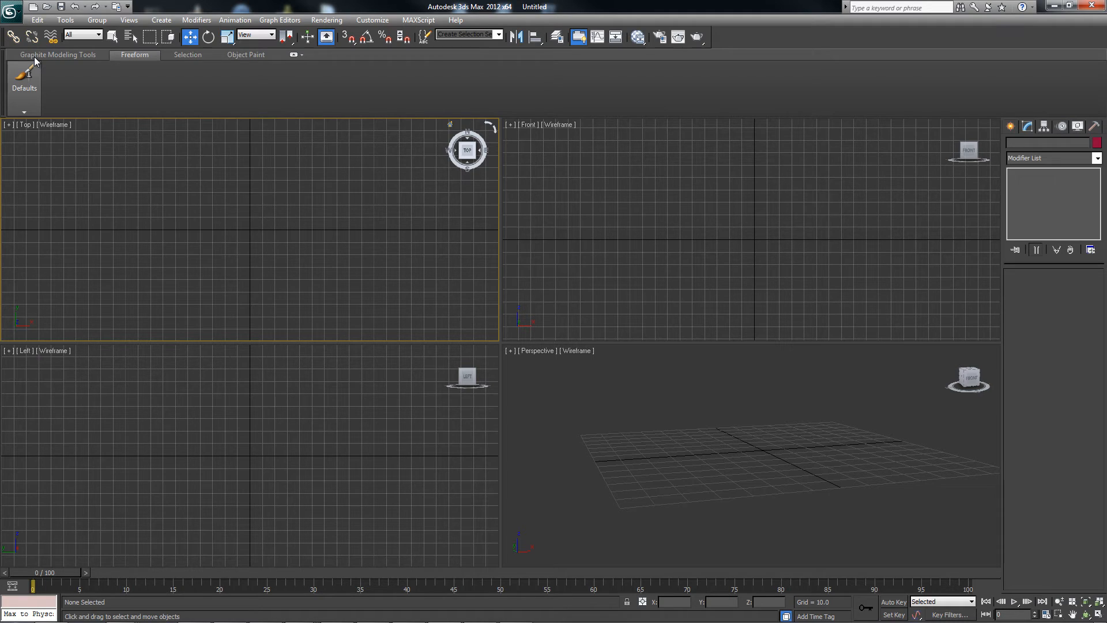
- Import Cleaned 123d catch mesh.fbx from K:\Work\STE Files\123d catch Example
left_click(11, 8)
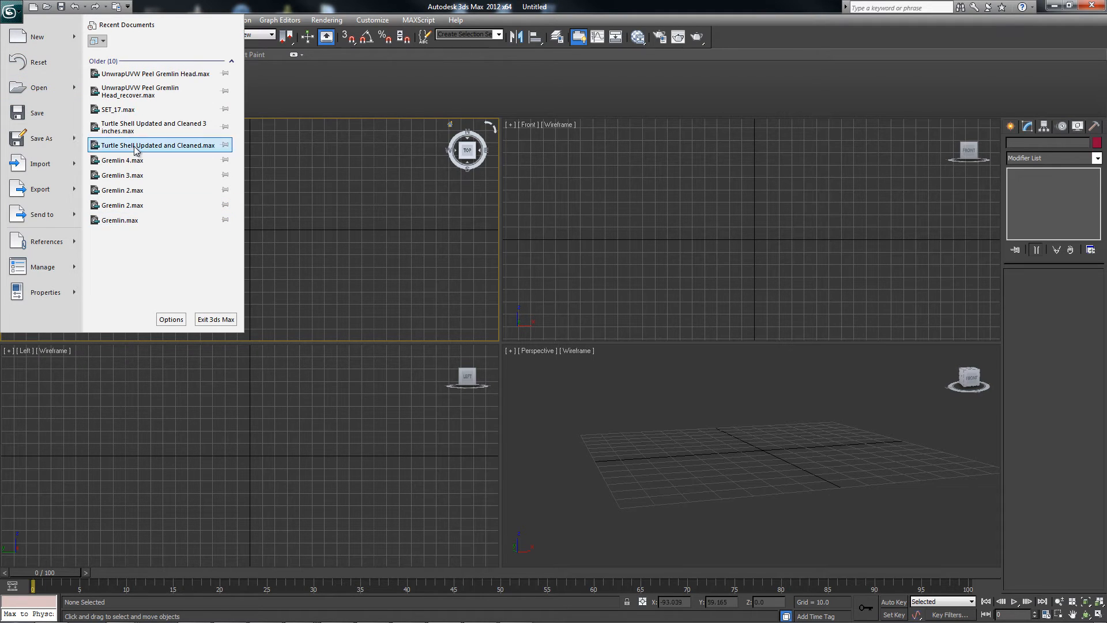
mouse_move(139, 175)
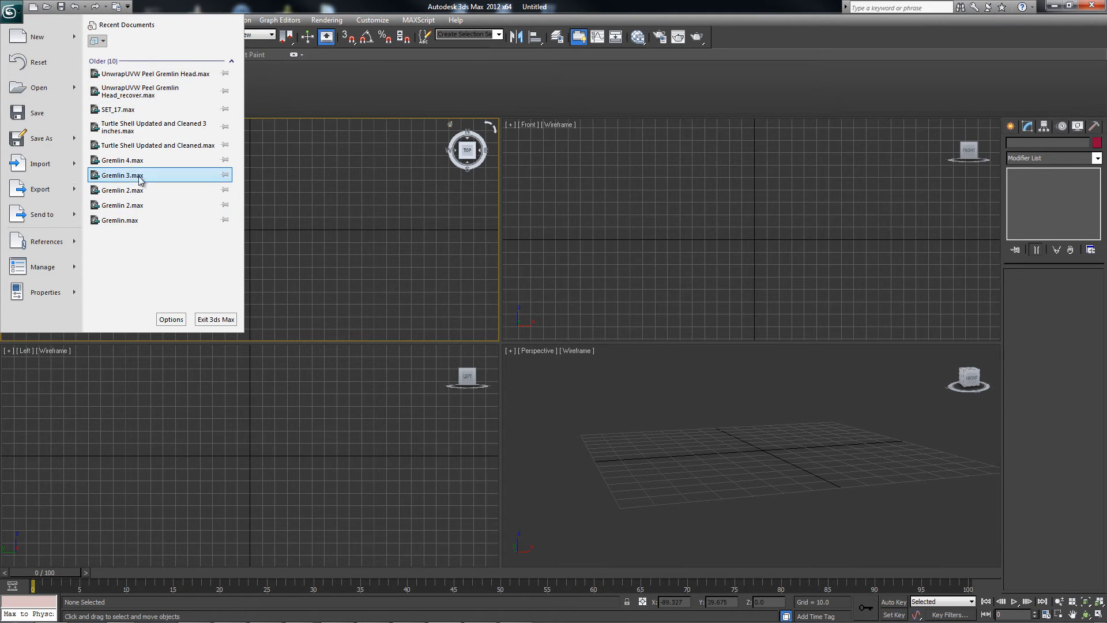
mouse_move(141, 146)
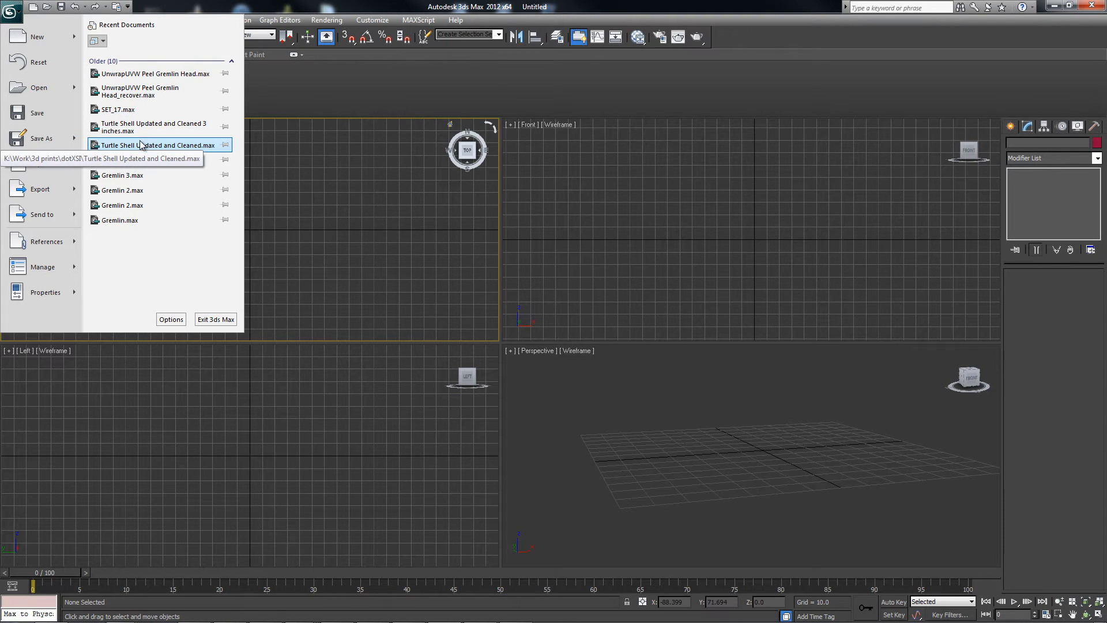
mouse_move(40, 188)
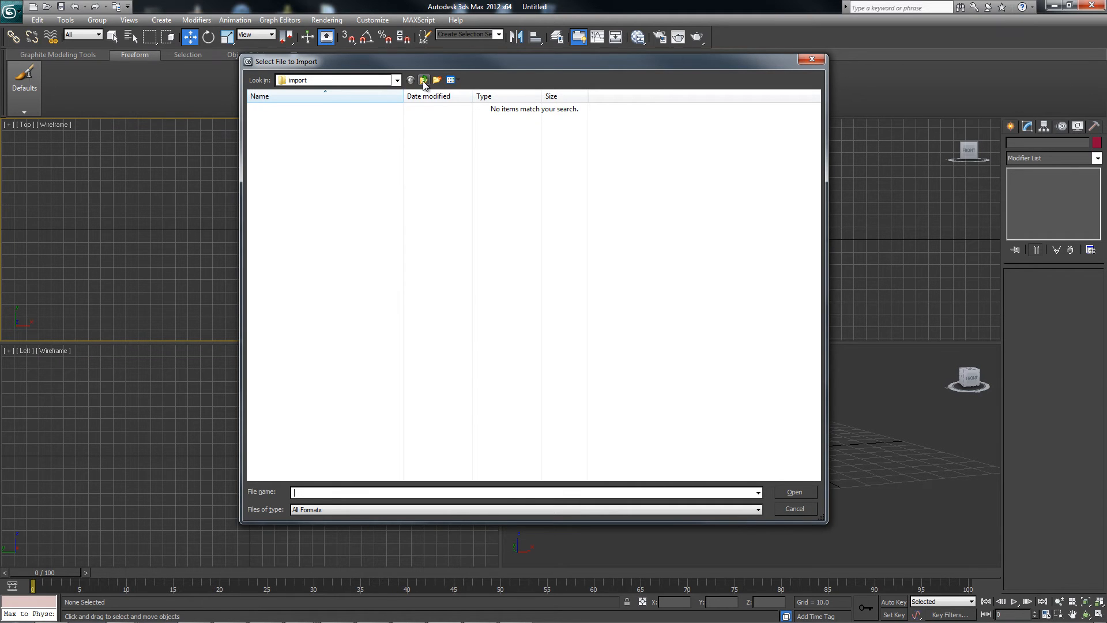
left_click(423, 80)
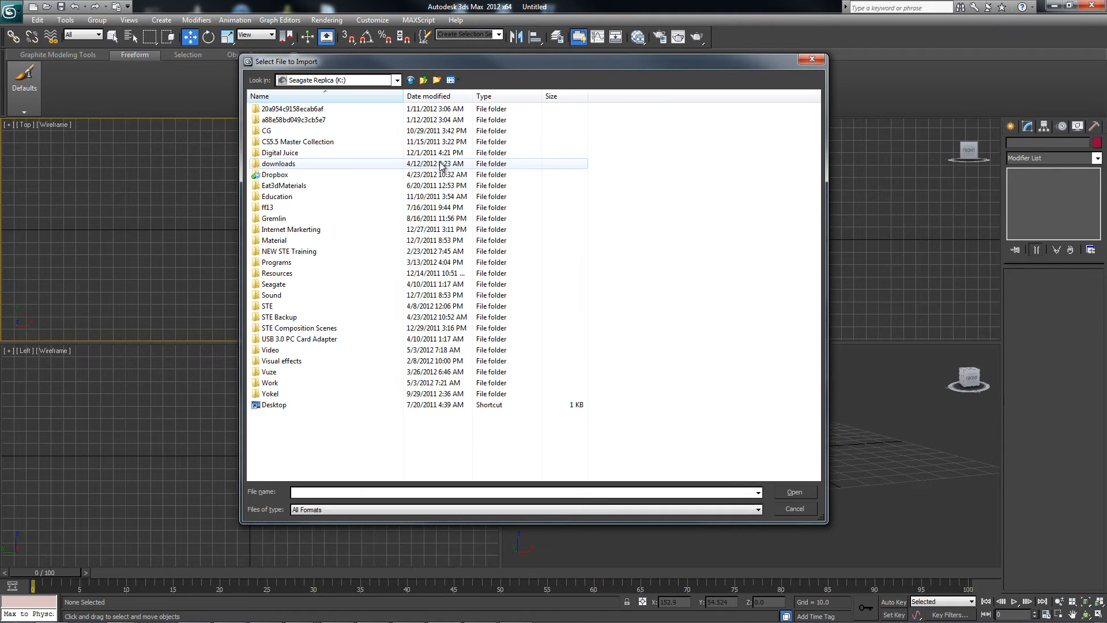
left_click(269, 382)
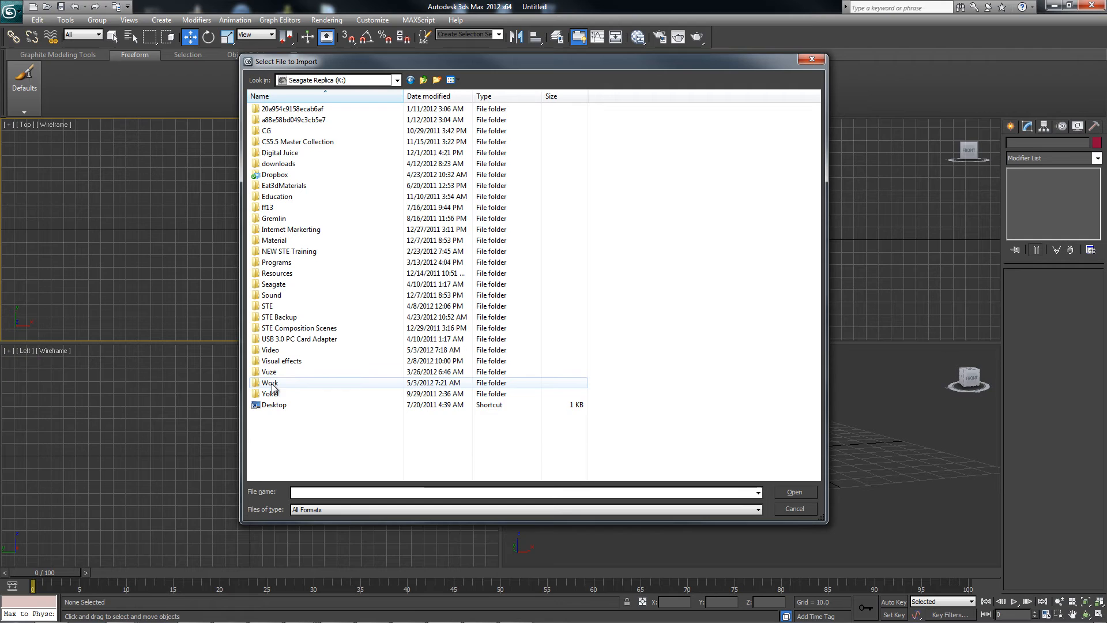
double_click(270, 382)
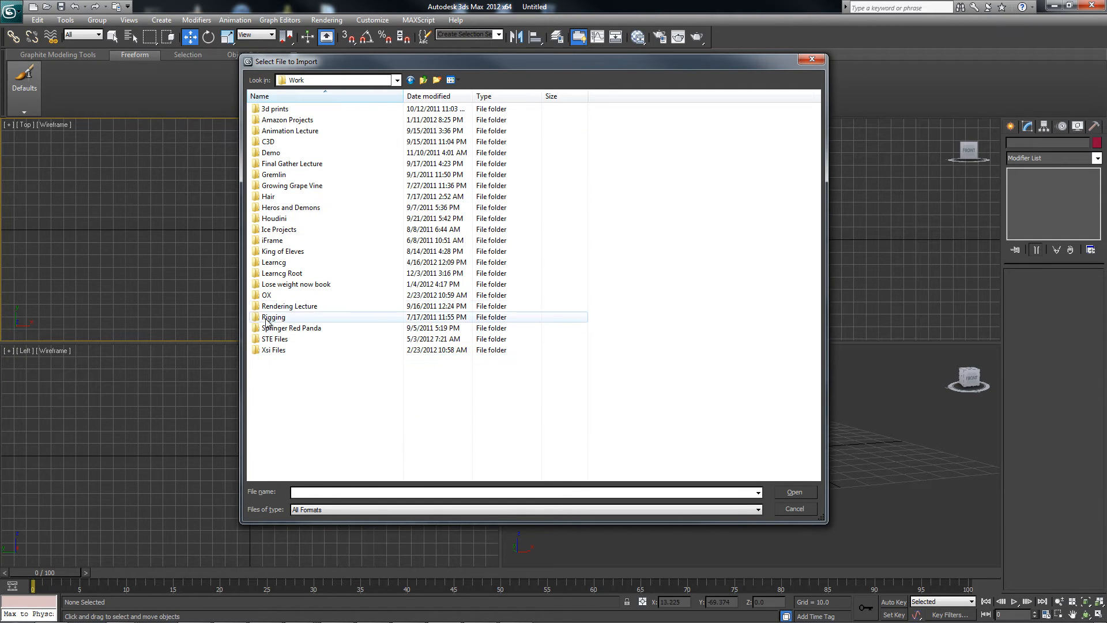
left_click(281, 273)
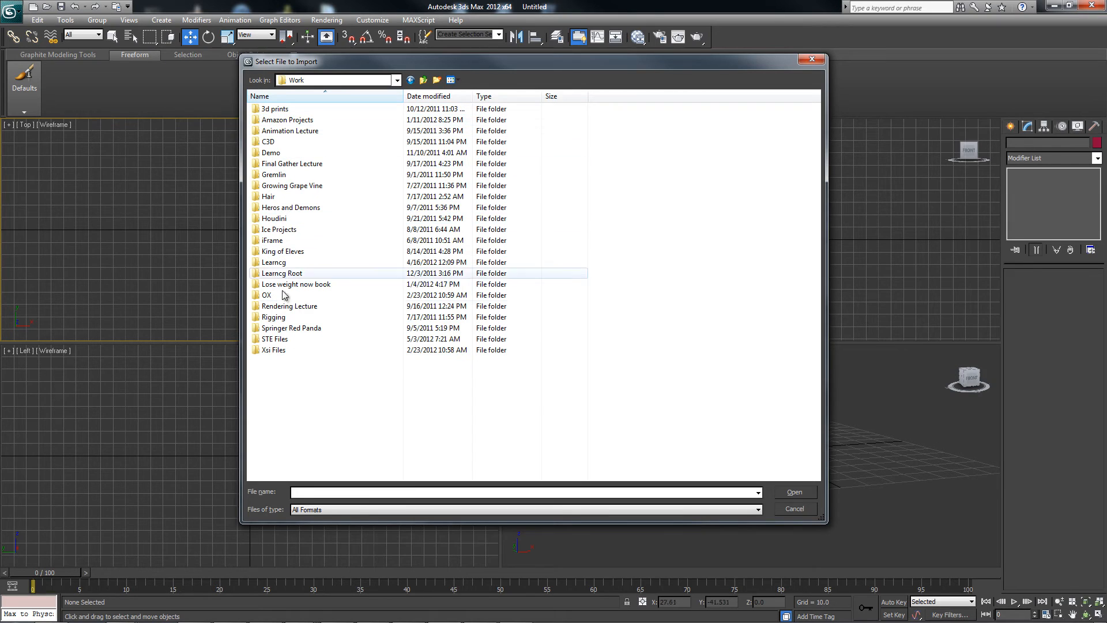
double_click(274, 338)
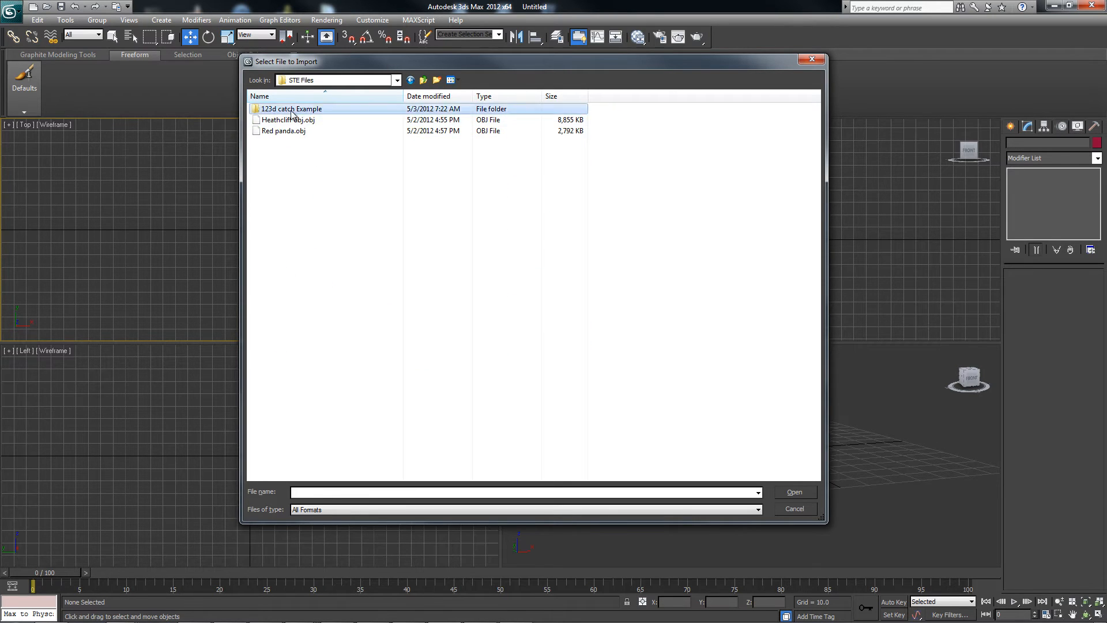
double_click(289, 108)
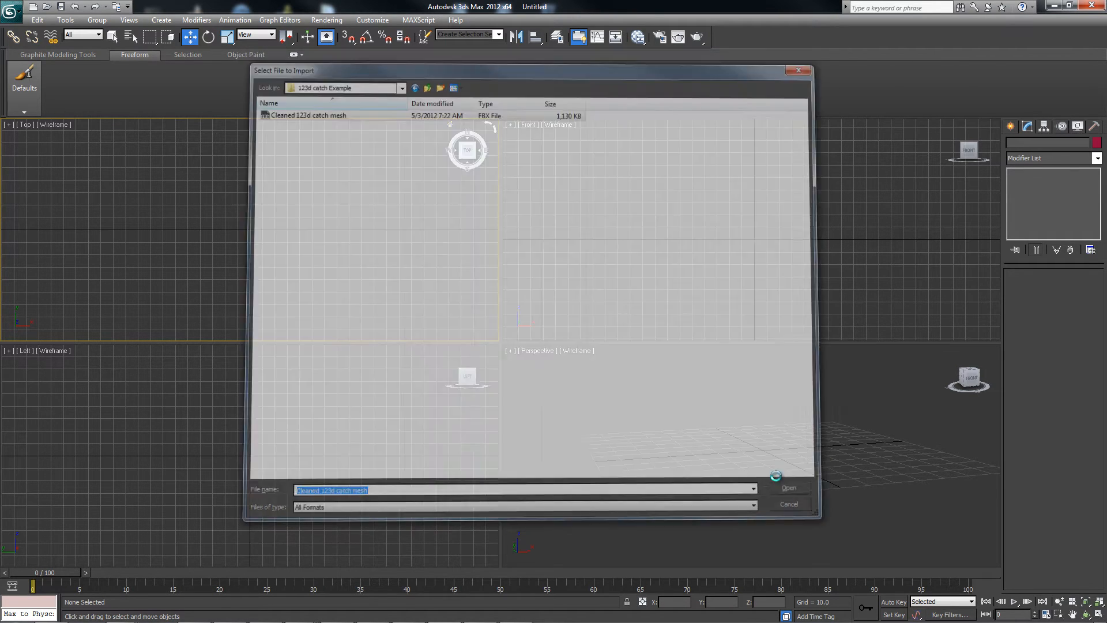
left_click(787, 487)
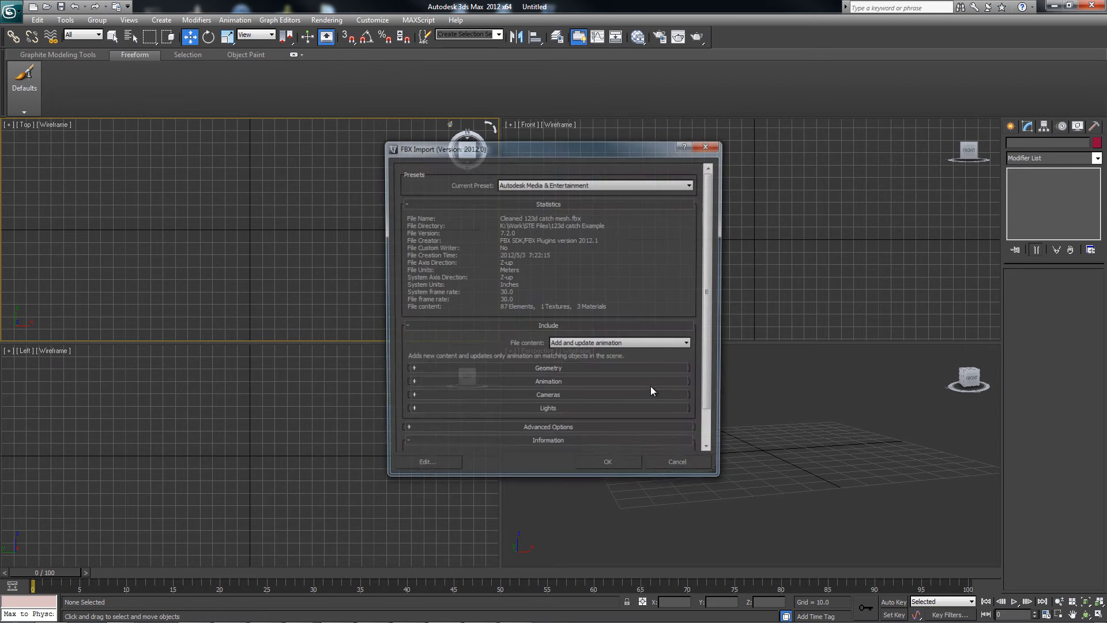
- Accept the FBX import settings to bring in the head scan and cameras
left_click(605, 461)
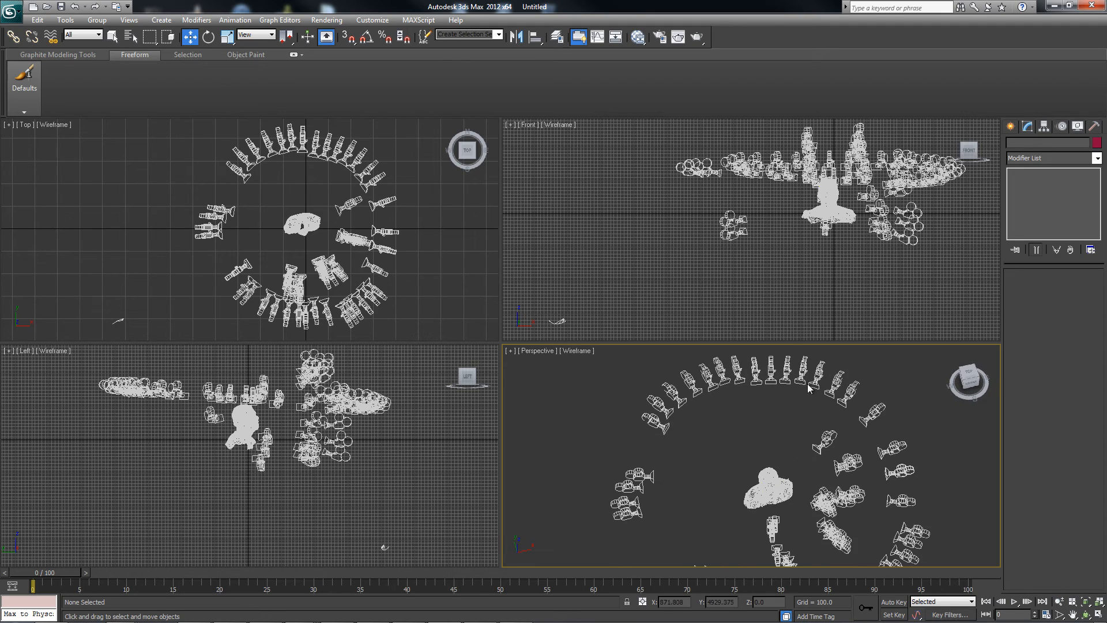
mouse_move(756, 478)
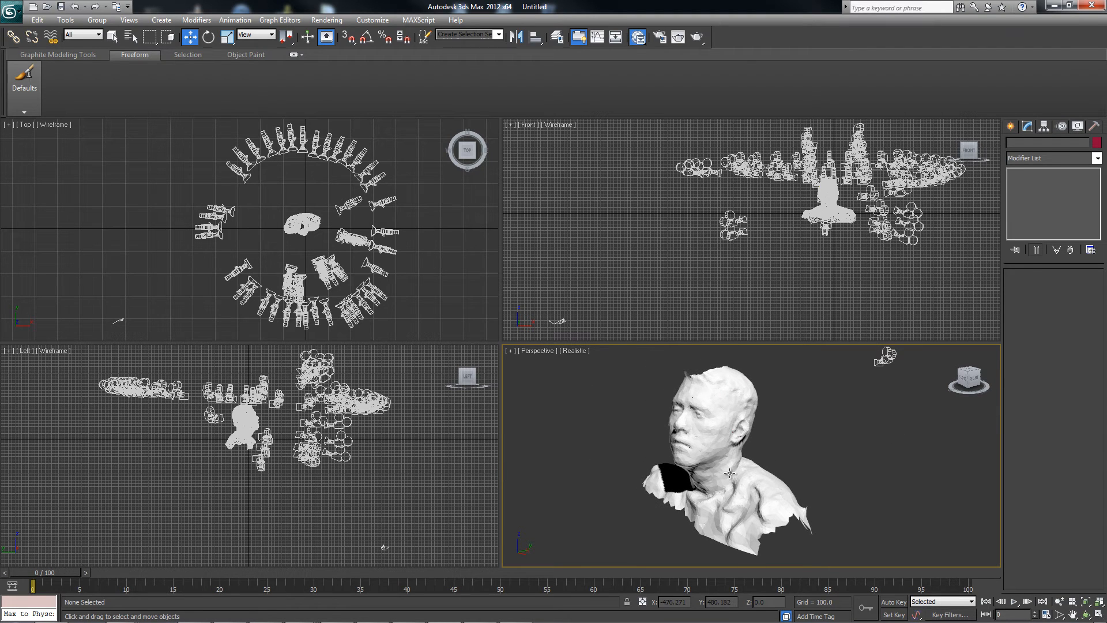
mouse_move(499, 55)
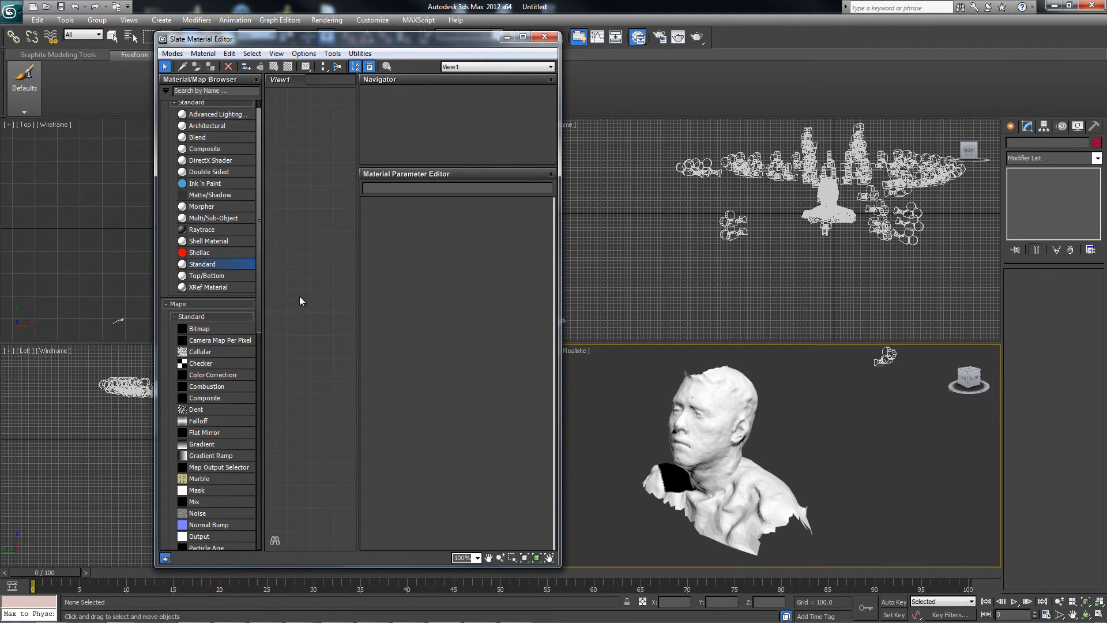
- Add a Standard material node (Material #25) and show its Blinn parameters
double_click(202, 263)
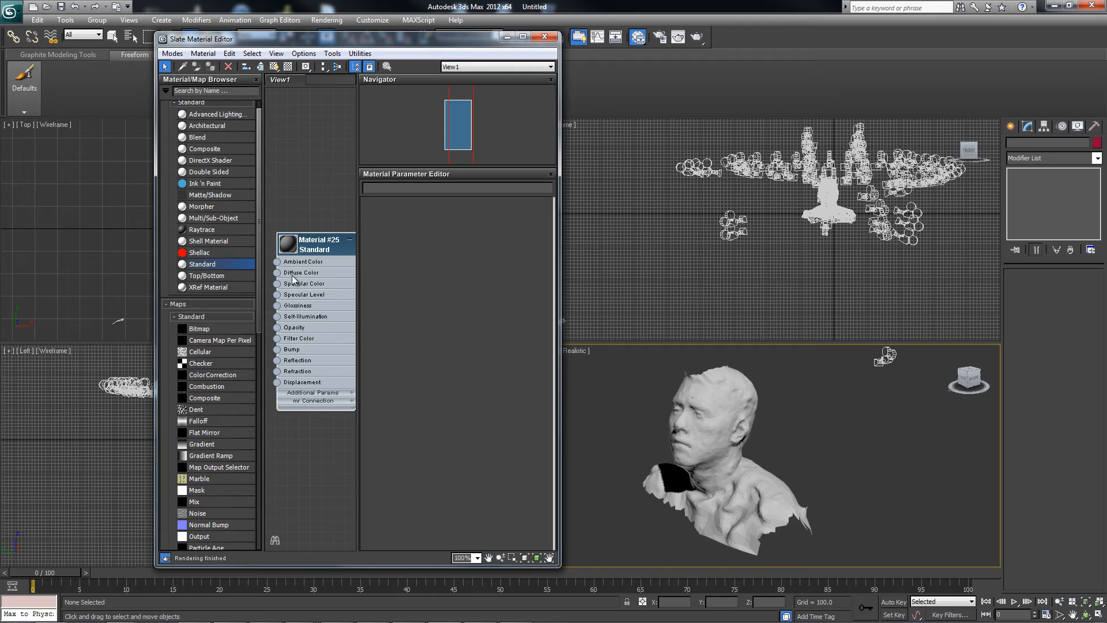
double_click(314, 243)
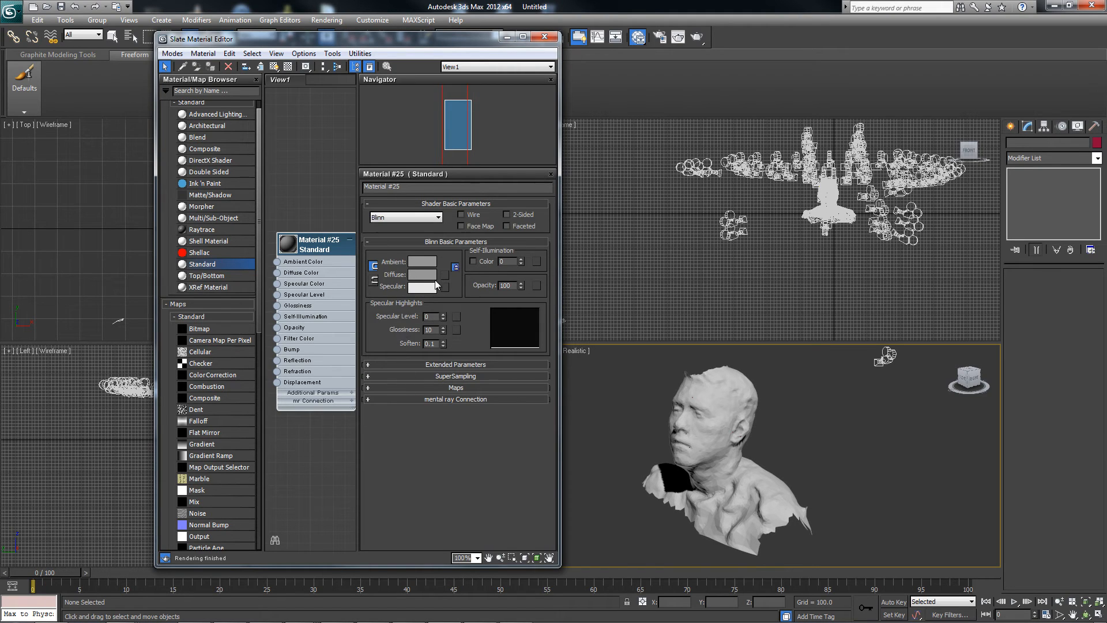
mouse_move(473, 405)
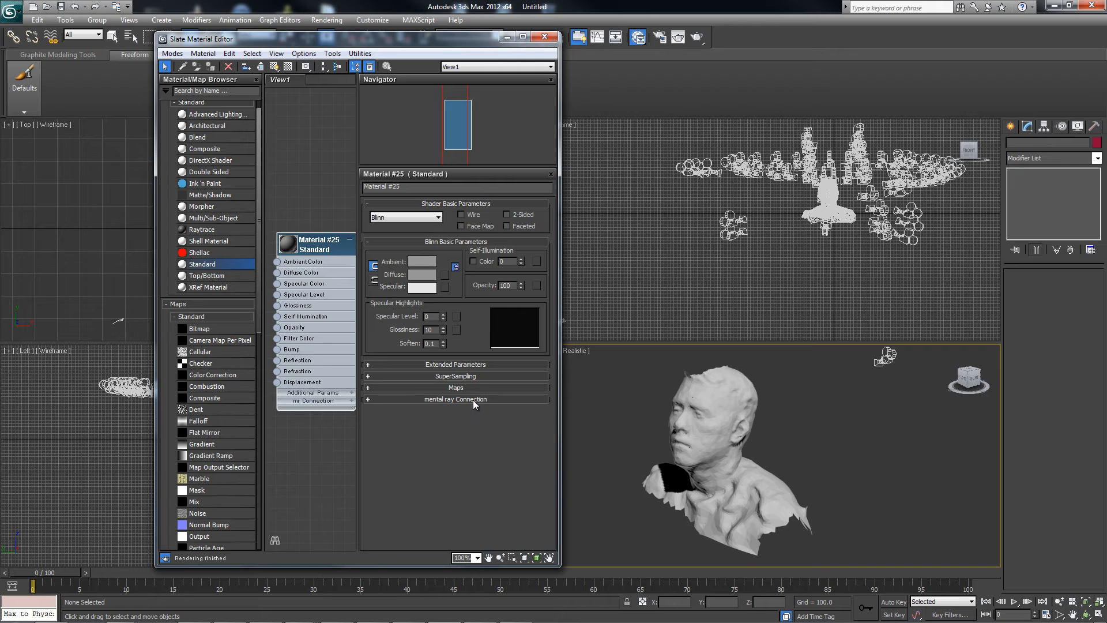
mouse_move(378, 392)
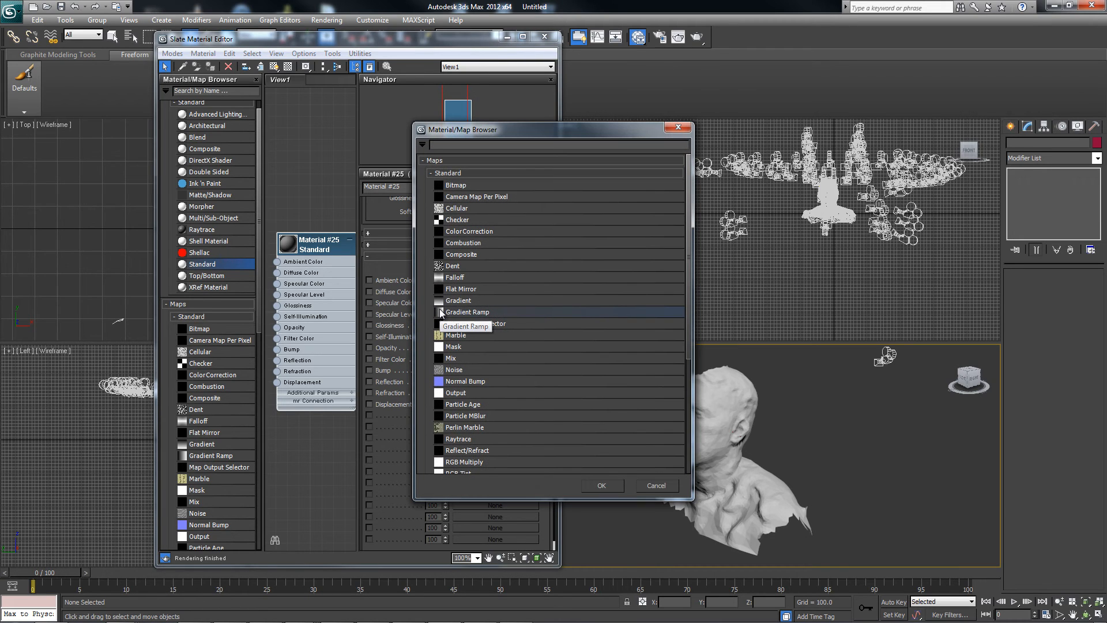
mouse_move(487, 182)
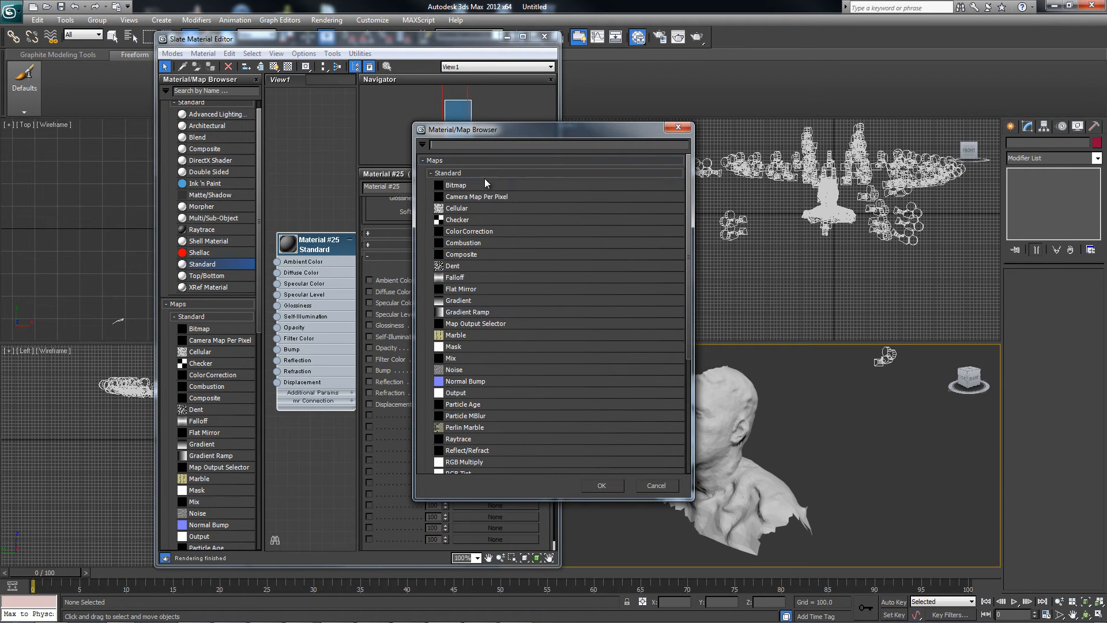
- Choose a Bitmap map and browse to K:\Work\STE Files for the image
left_click(457, 184)
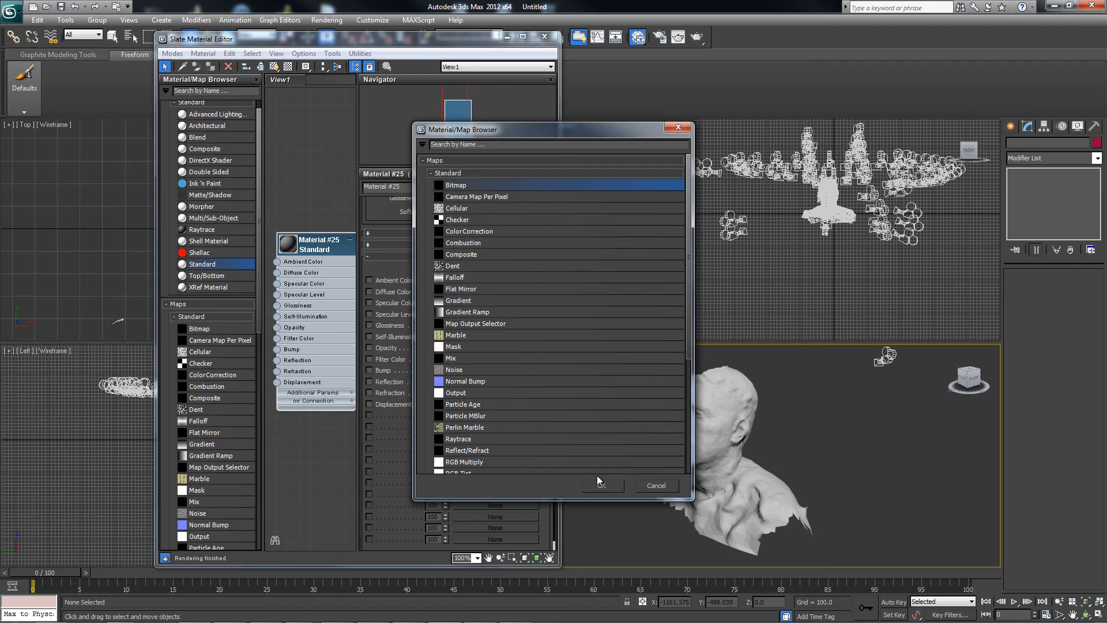
double_click(456, 185)
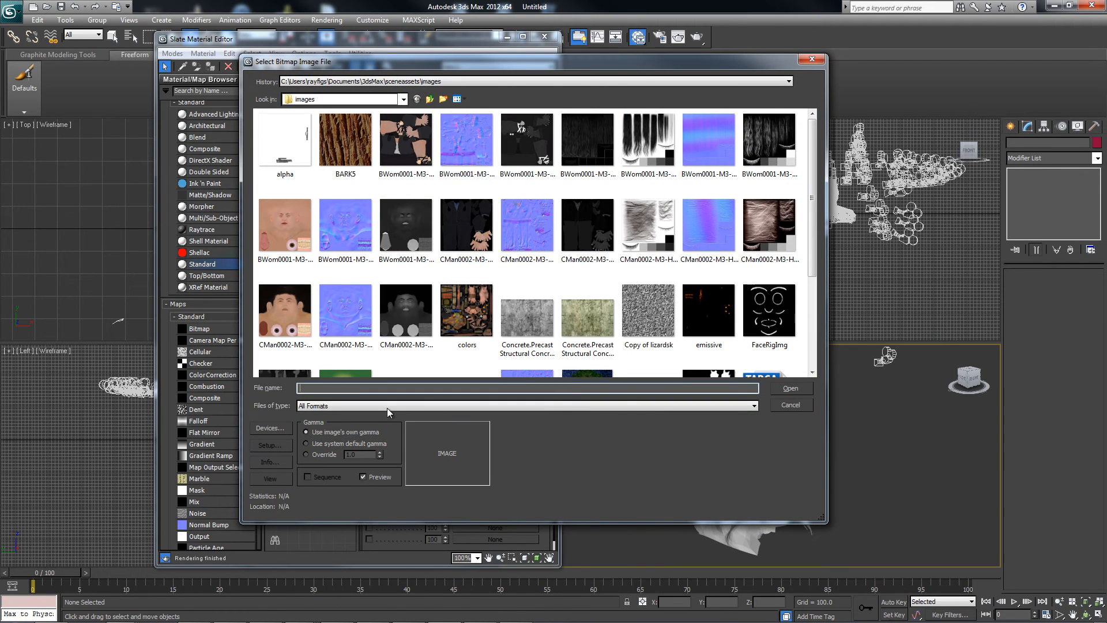
mouse_move(412, 372)
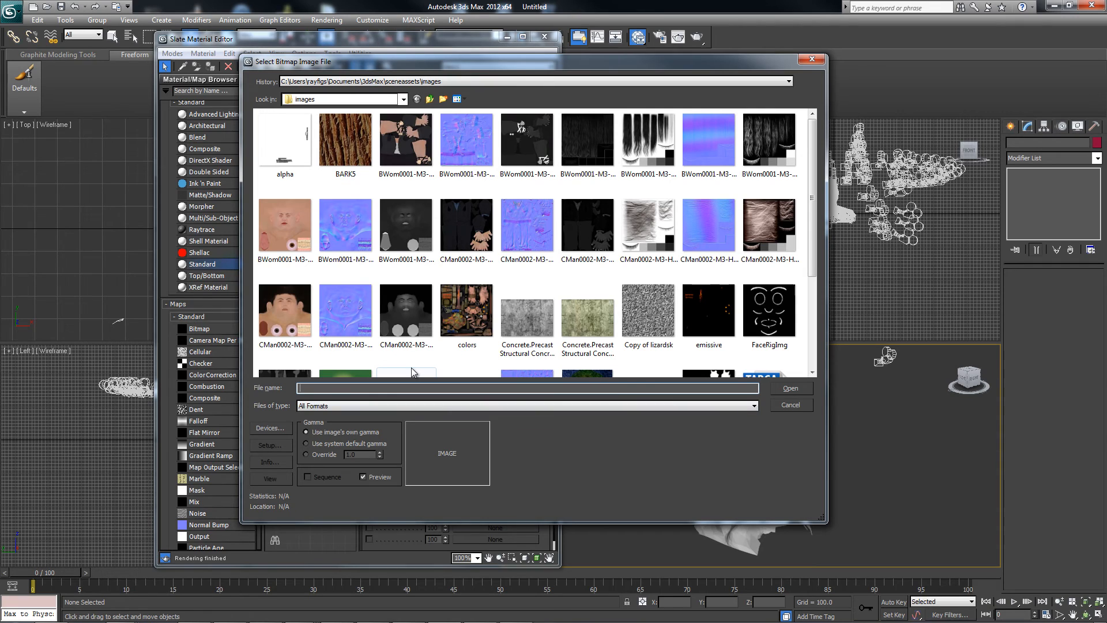
type("k:\\work\\ste")
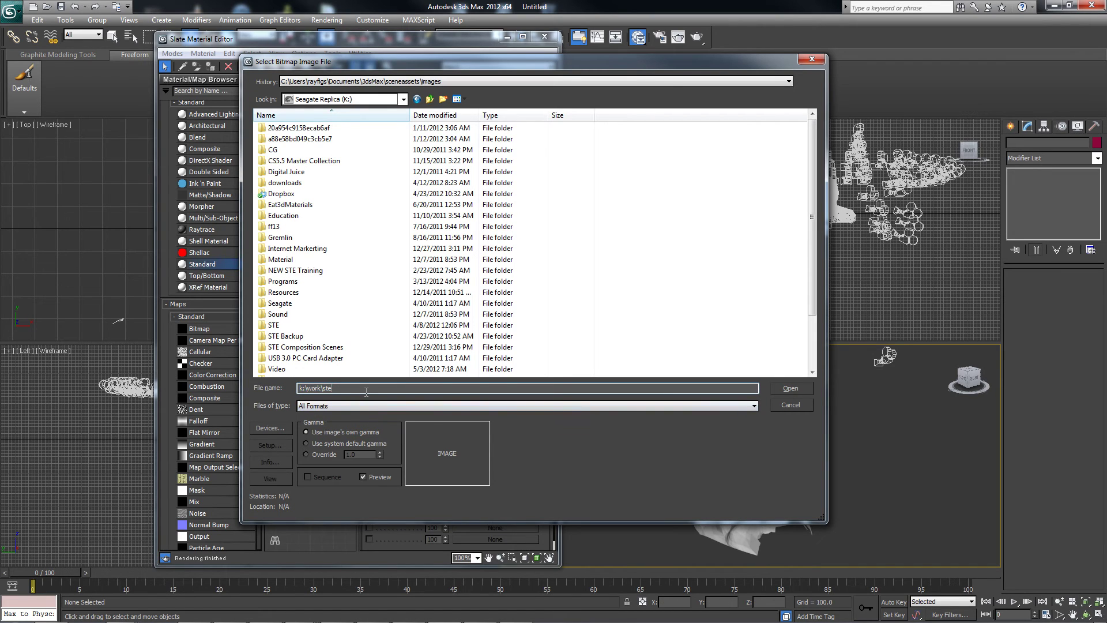
left_click(296, 248)
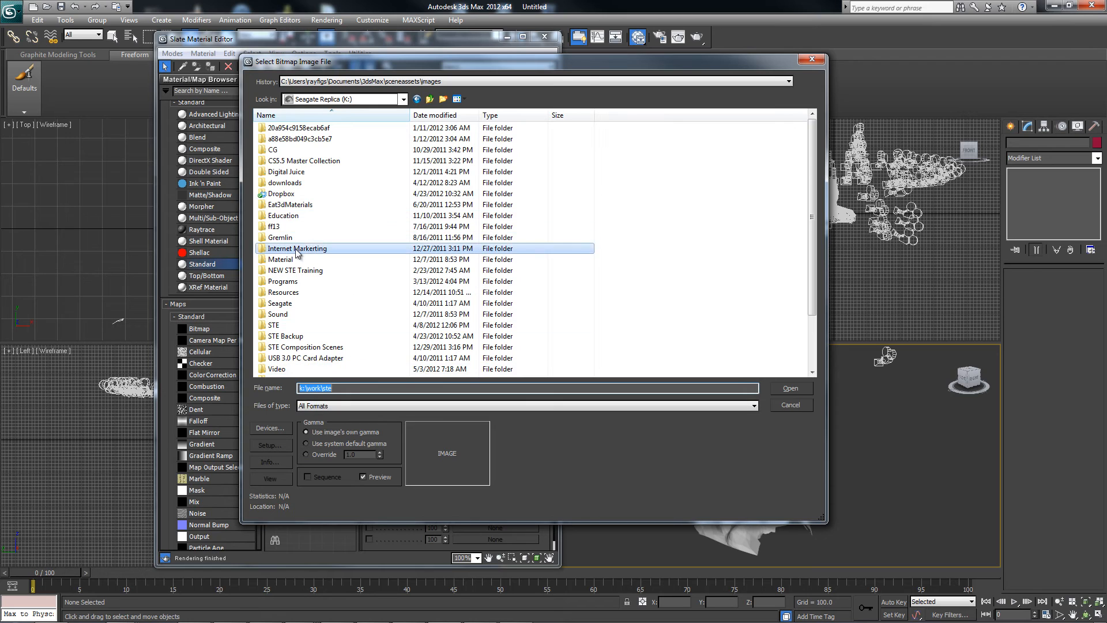
scroll("down", 3)
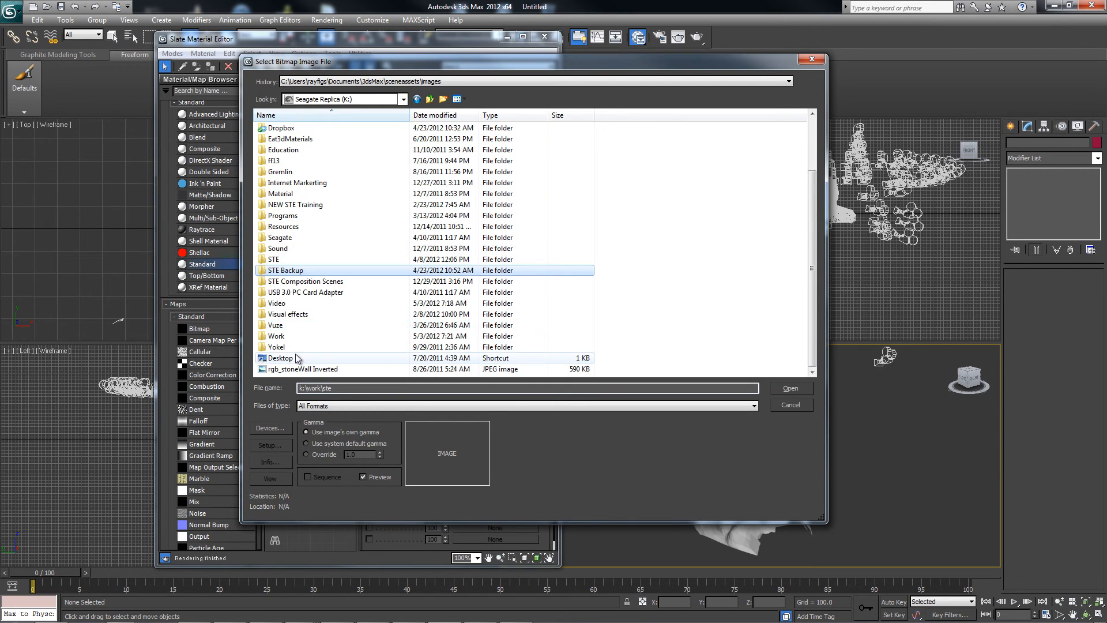
double_click(275, 335)
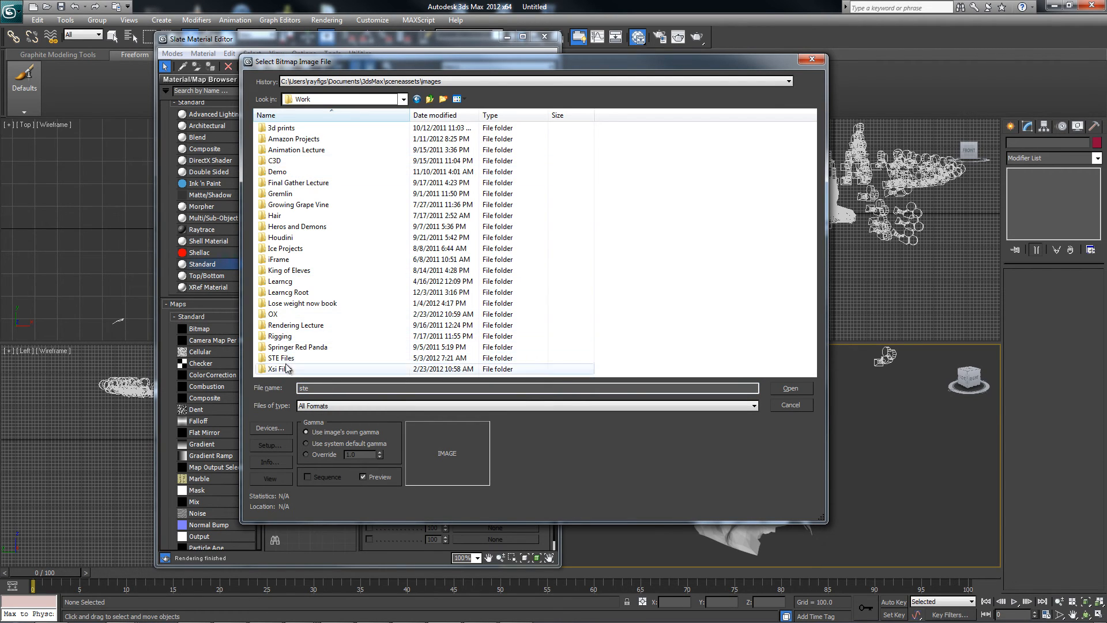
double_click(283, 369)
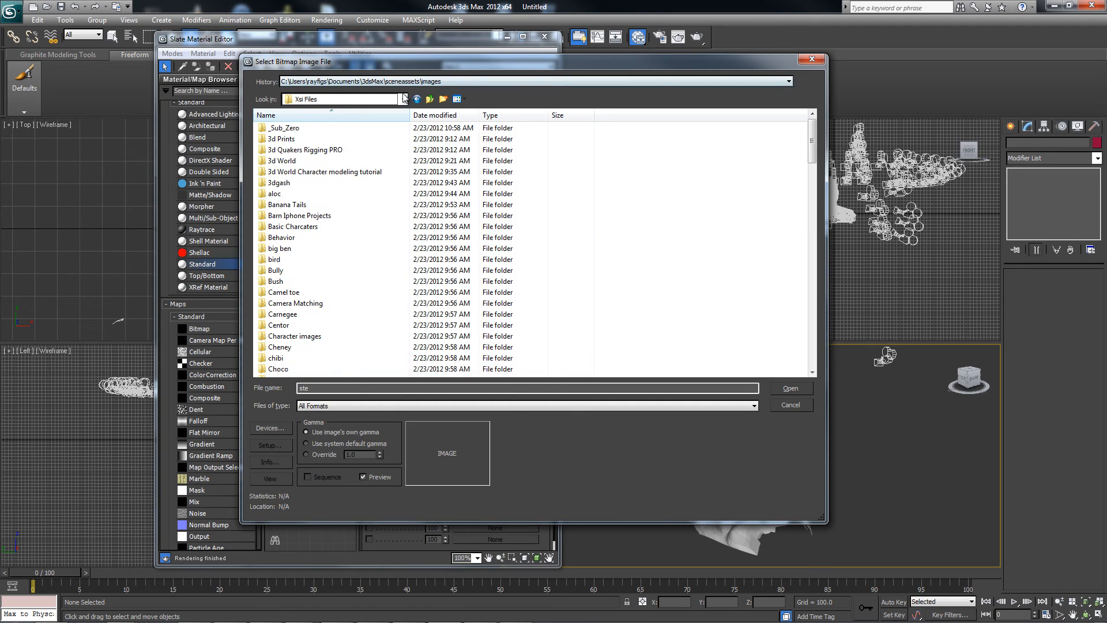
left_click(429, 99)
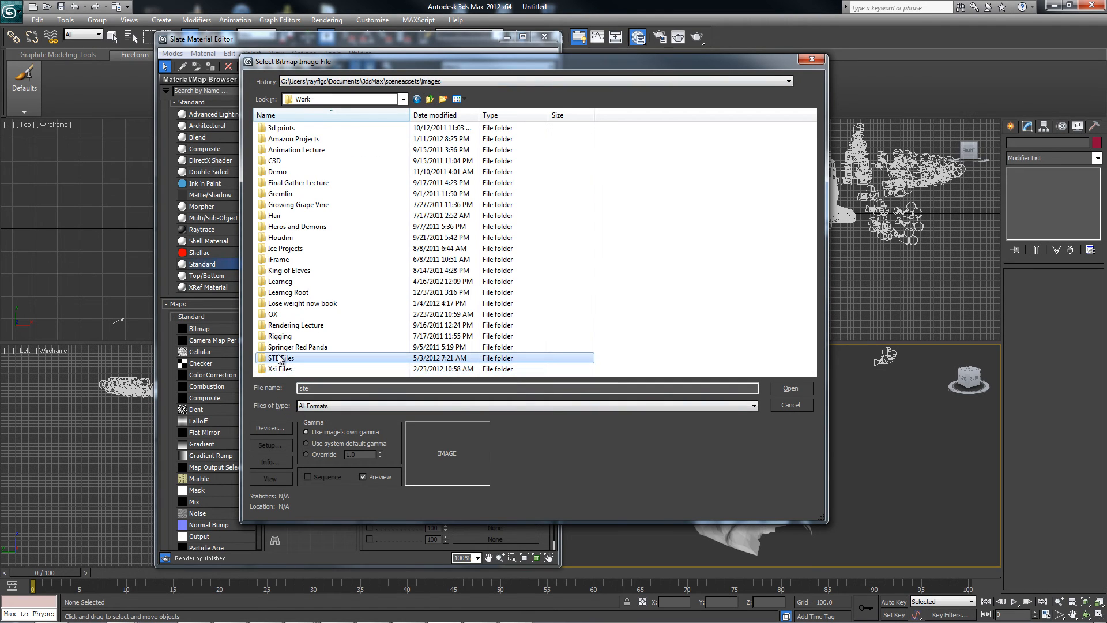
double_click(282, 357)
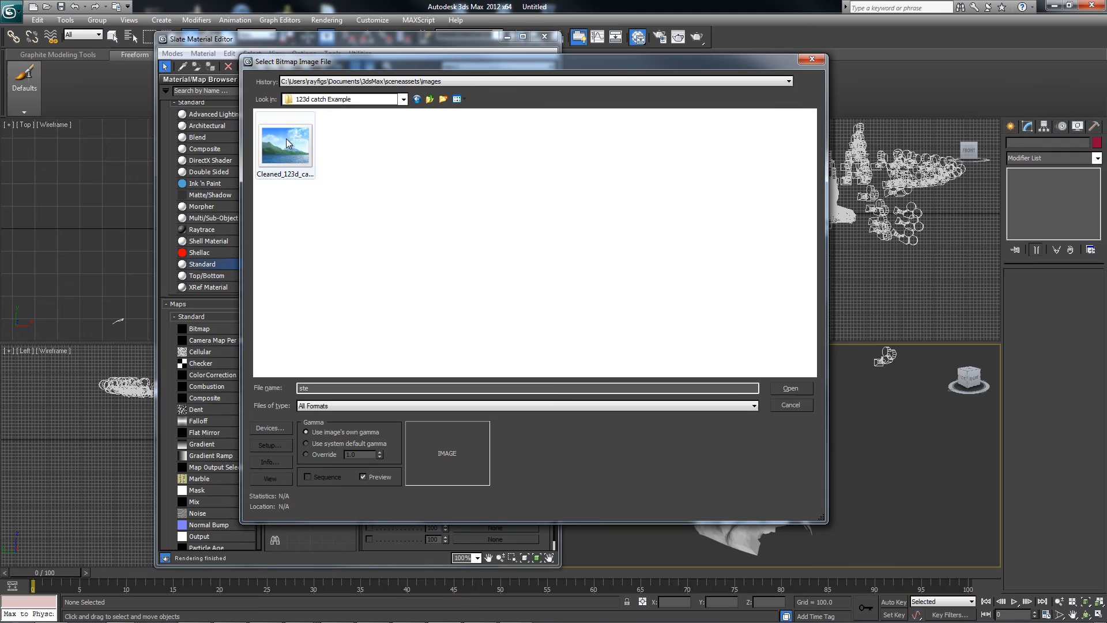
- Load Cleaned_123d_catch_mesh_tex_0.jpg as Material #25's diffuse map
left_click(286, 140)
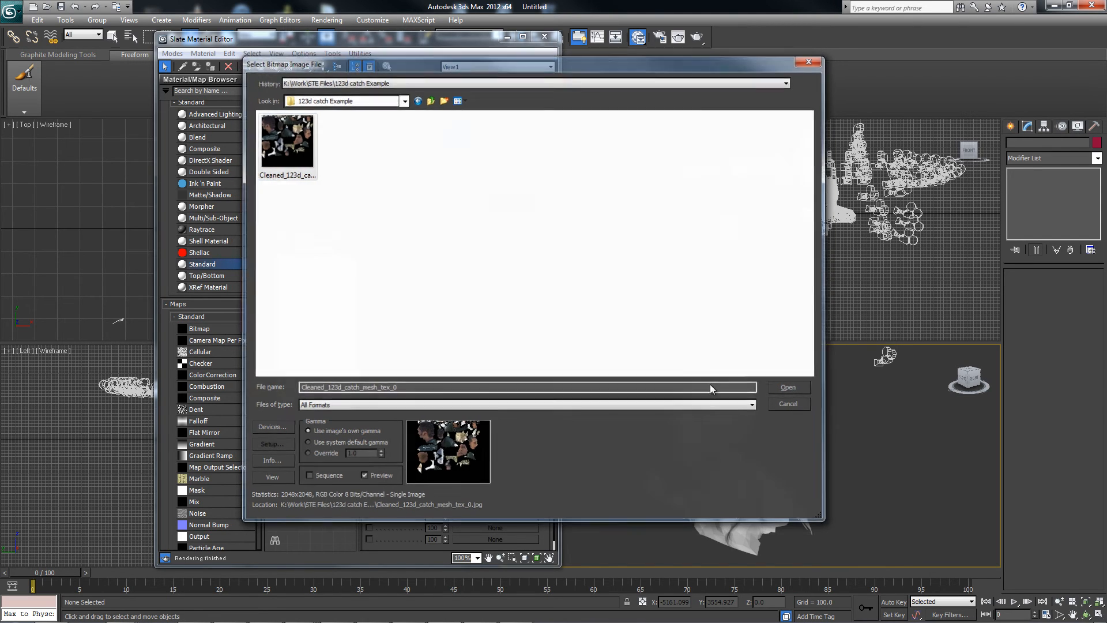
left_click(787, 387)
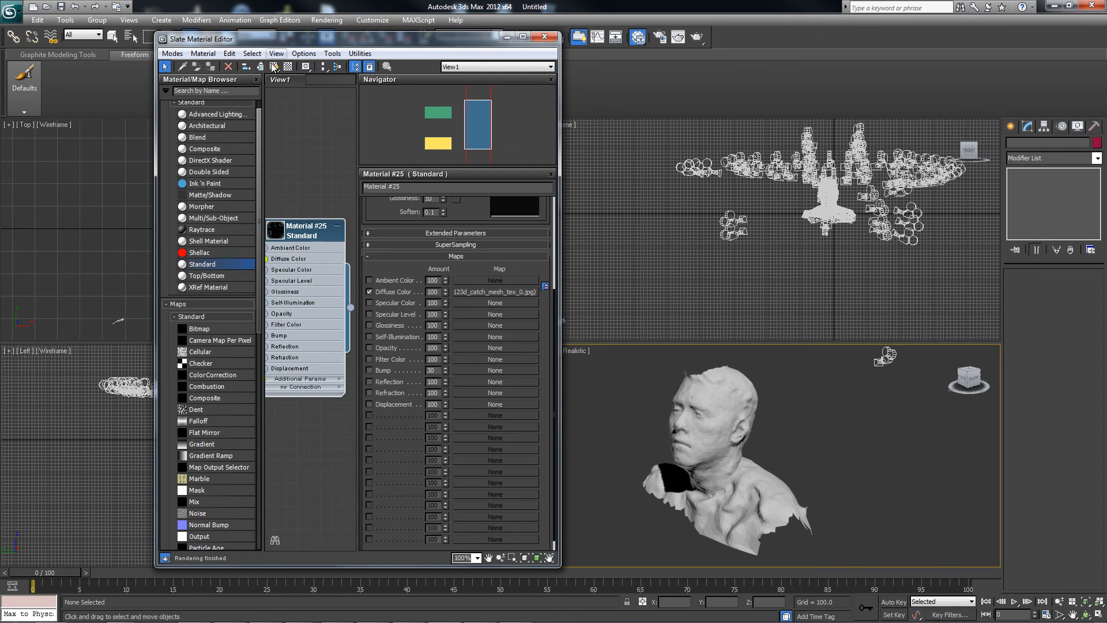
mouse_move(274, 66)
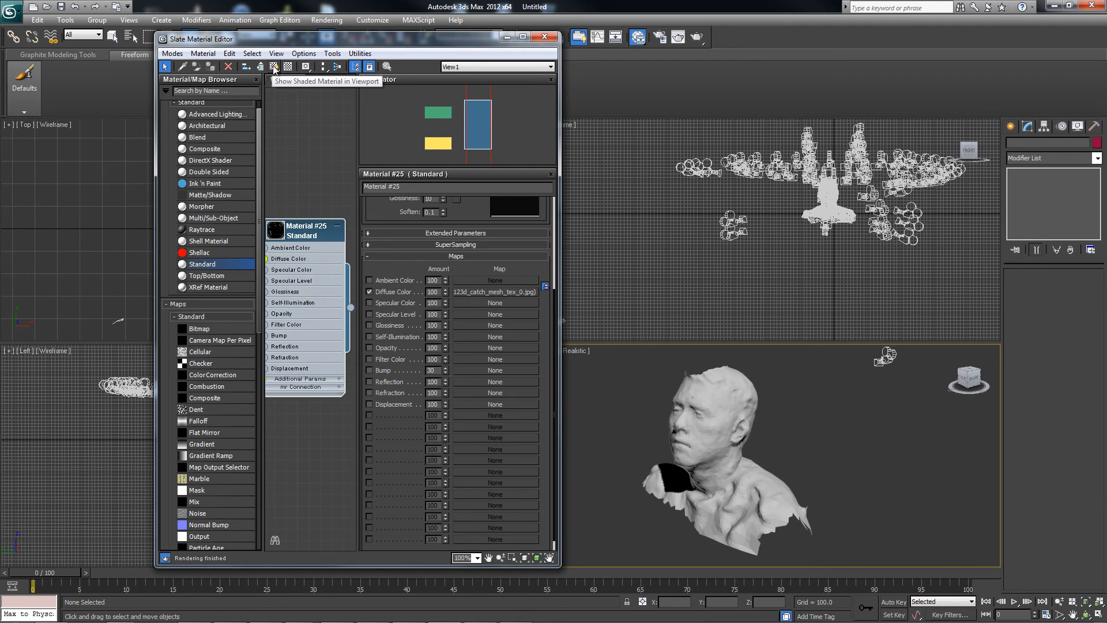
- Show the material's texture on the head in the viewport and close the material editor
left_click(275, 67)
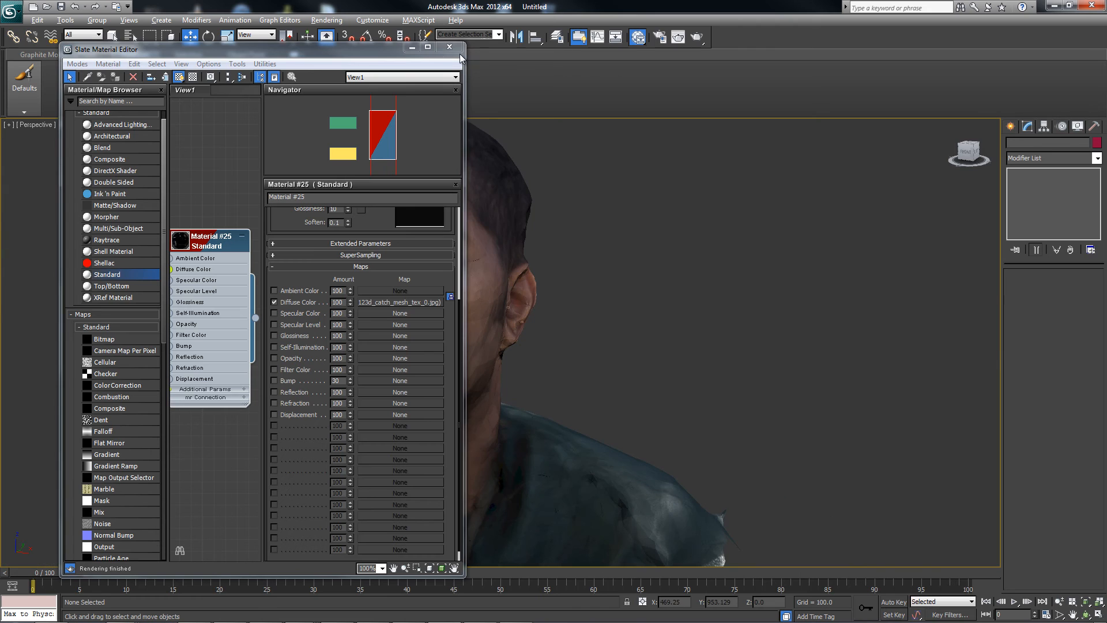
left_click(448, 46)
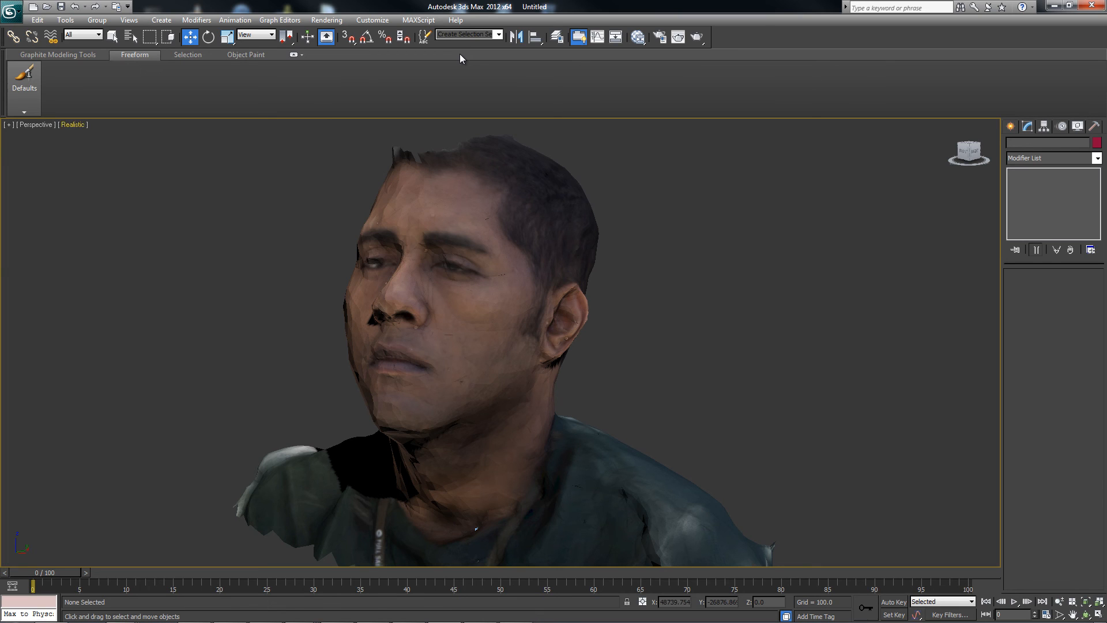
- Switch the perspective viewport shading to Consistent Colors
left_click(73, 125)
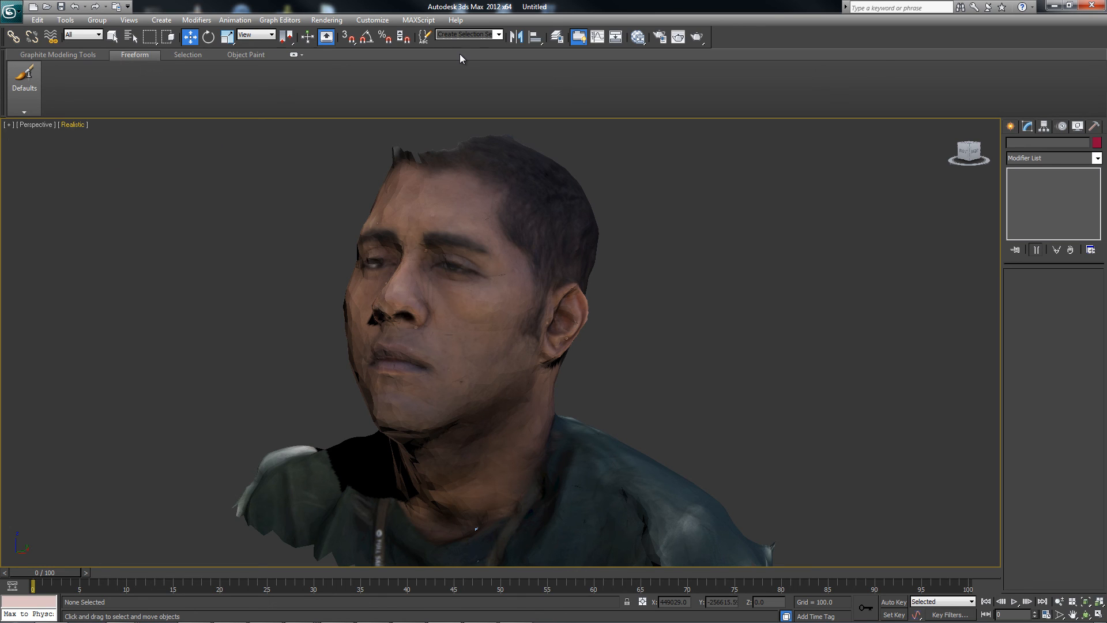
left_click(71, 125)
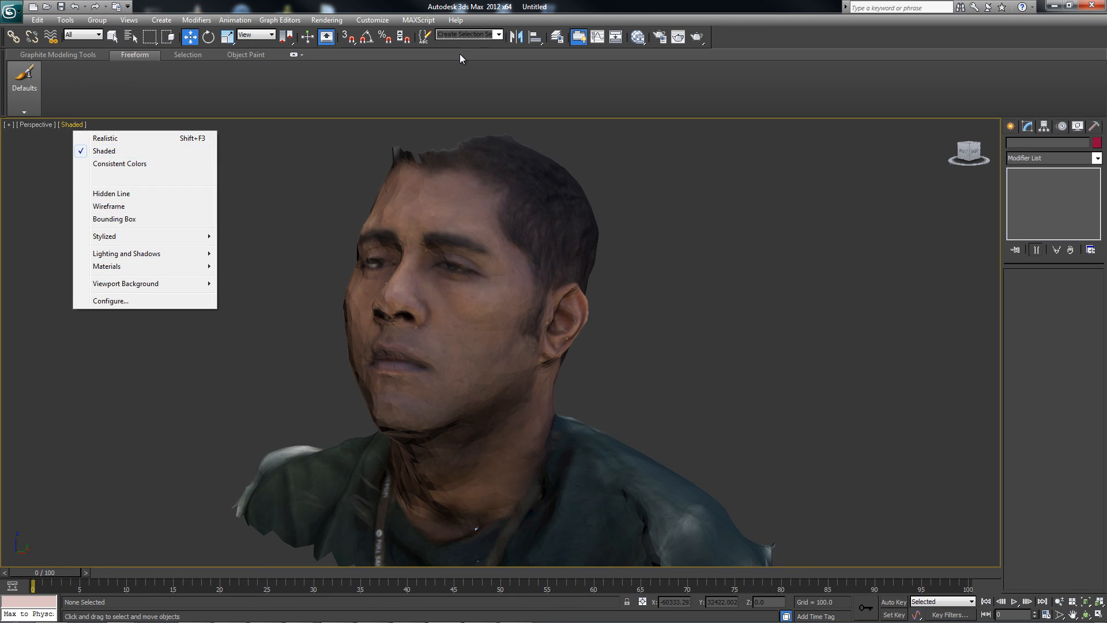
left_click(118, 162)
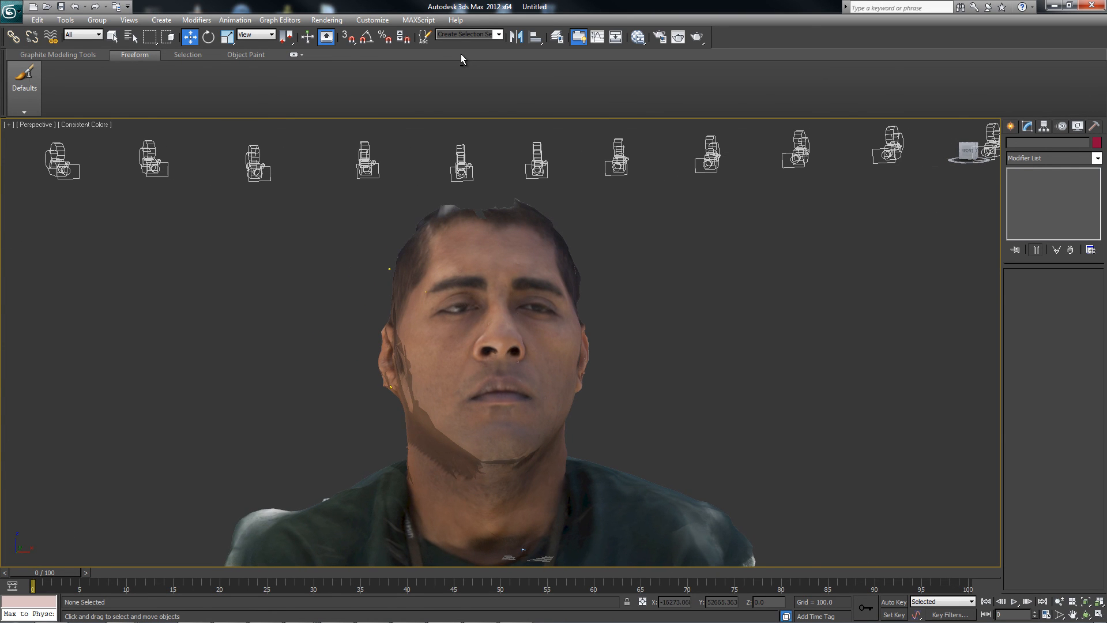
mouse_move(459, 54)
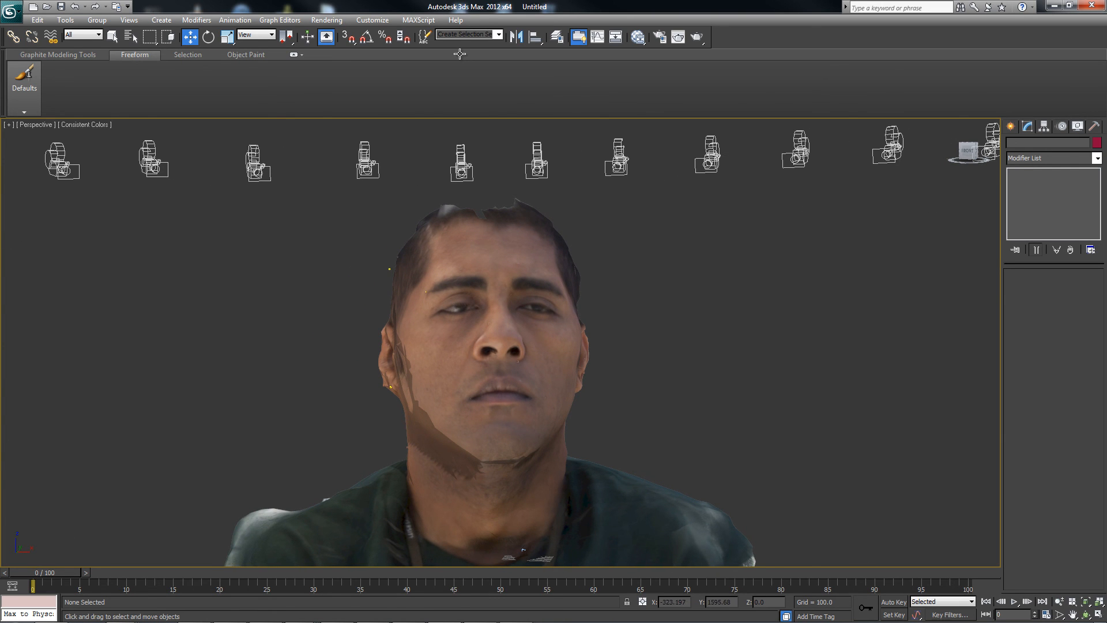